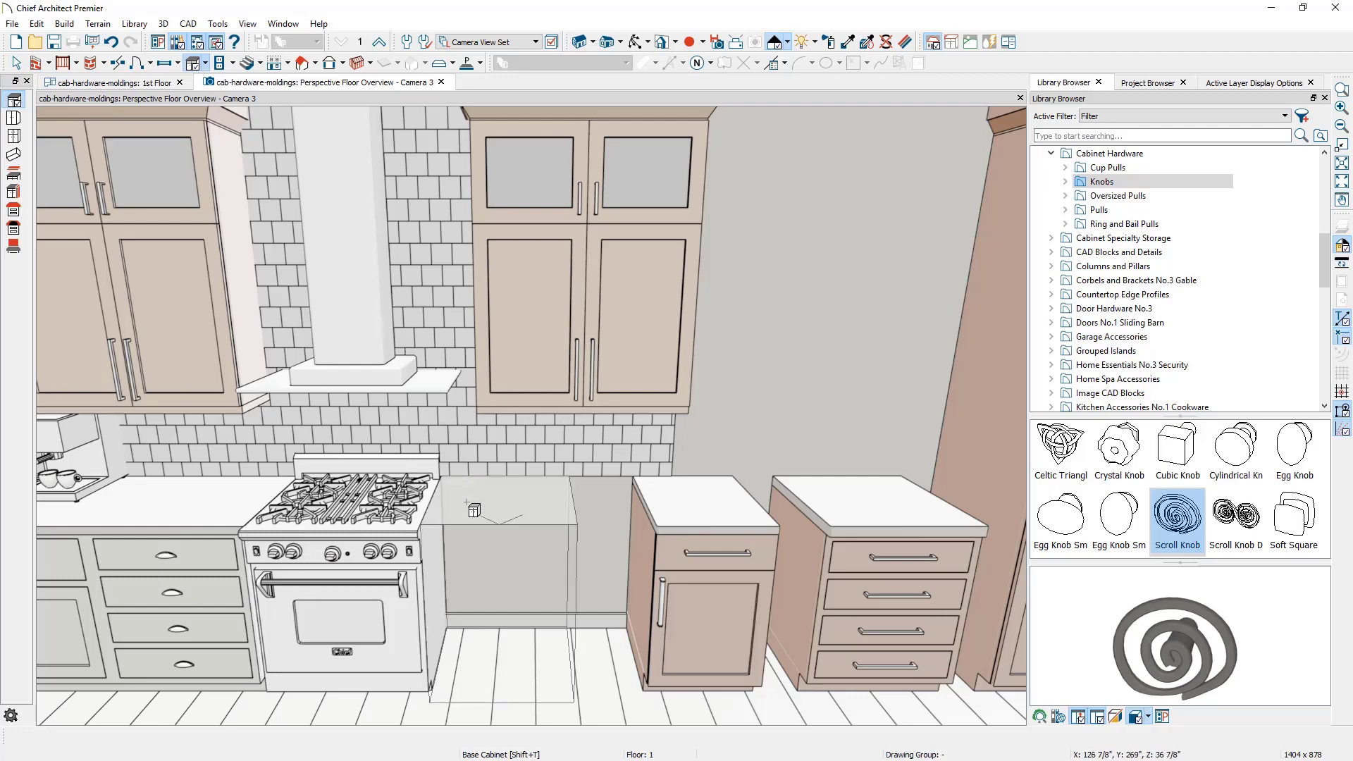
Open the four-drawer base cabinet's specification at its Door/Drawer hardware panel.
left_click(500, 509)
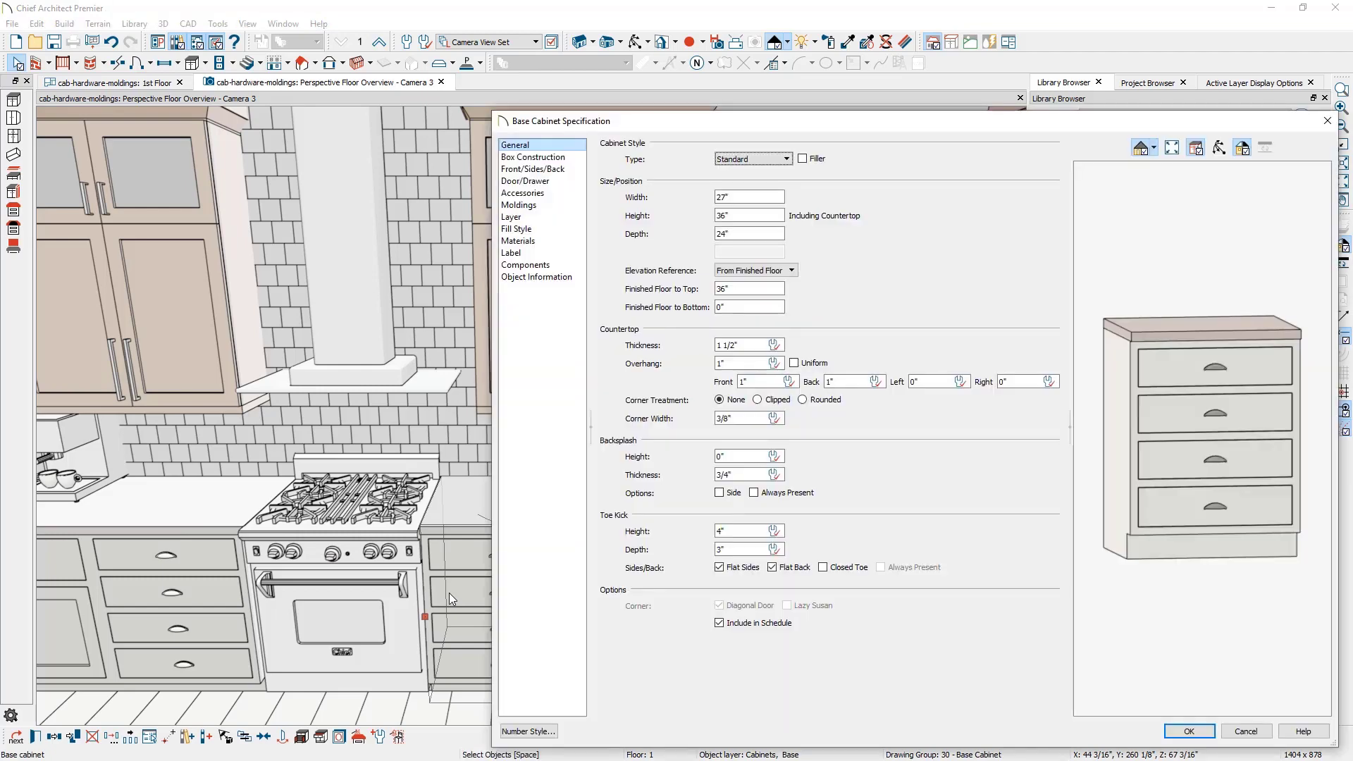
left_click(526, 181)
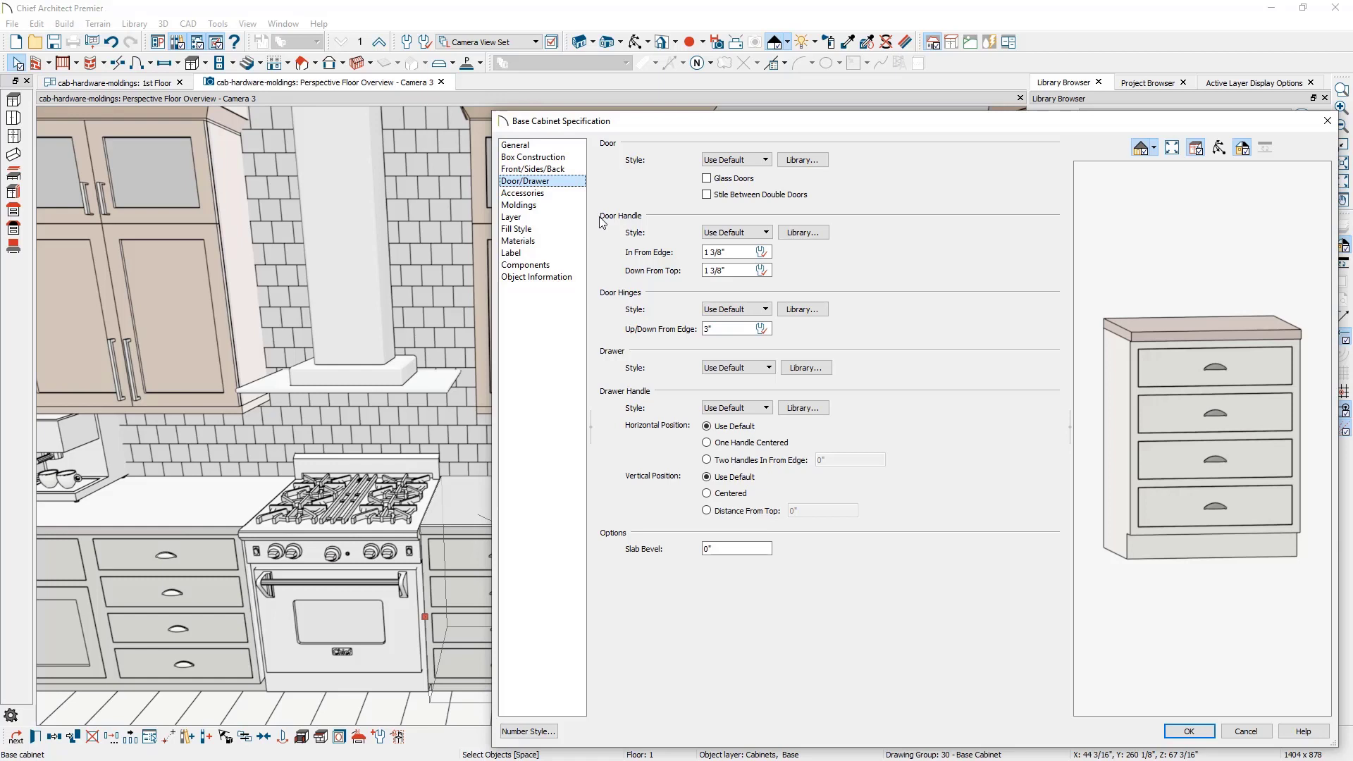
mouse_move(601, 404)
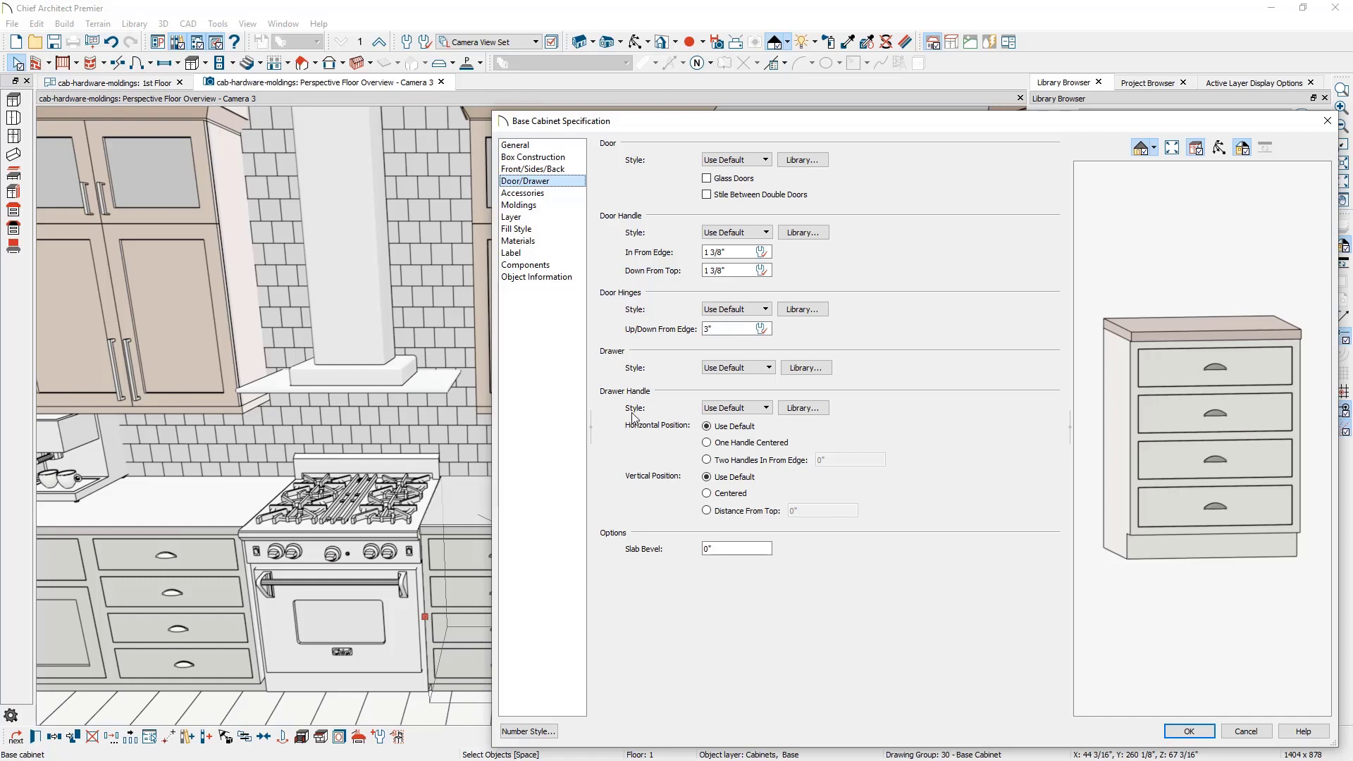
left_click(734, 406)
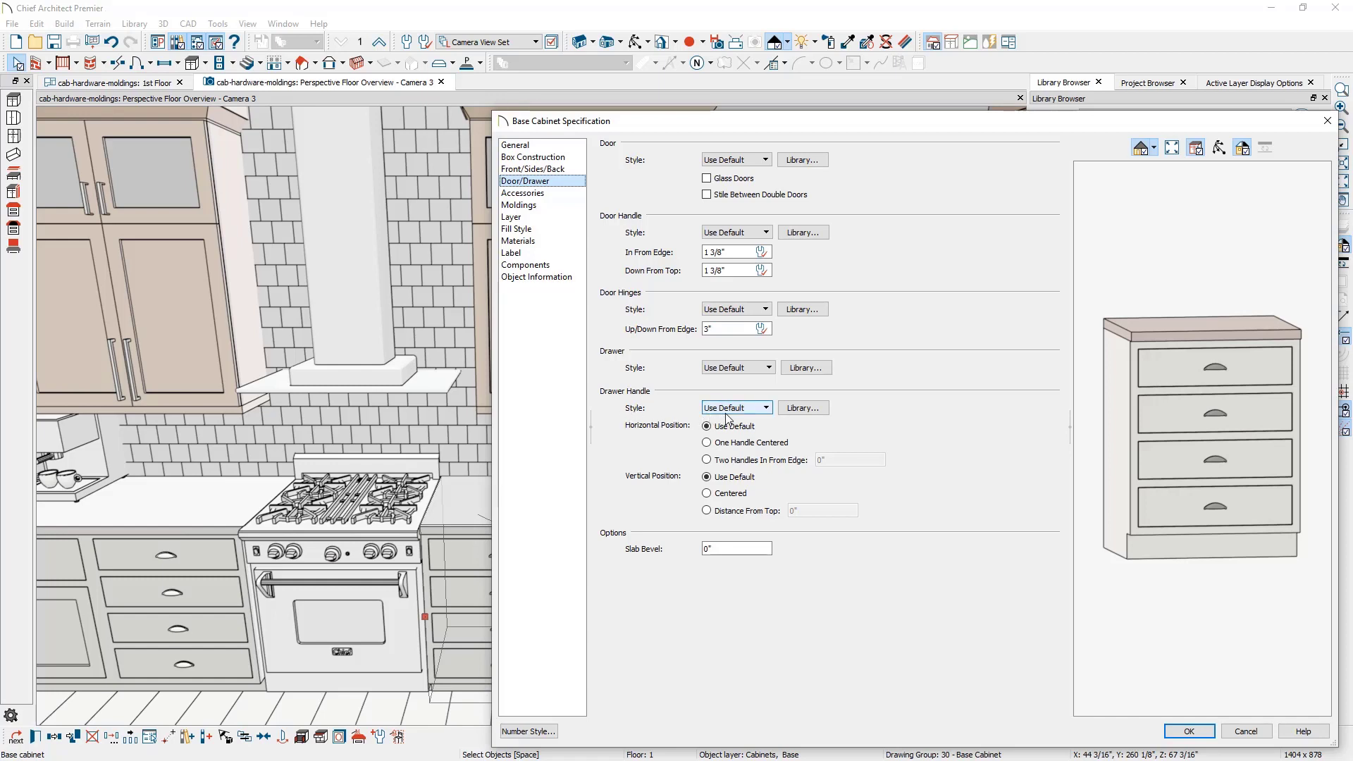
mouse_move(730, 419)
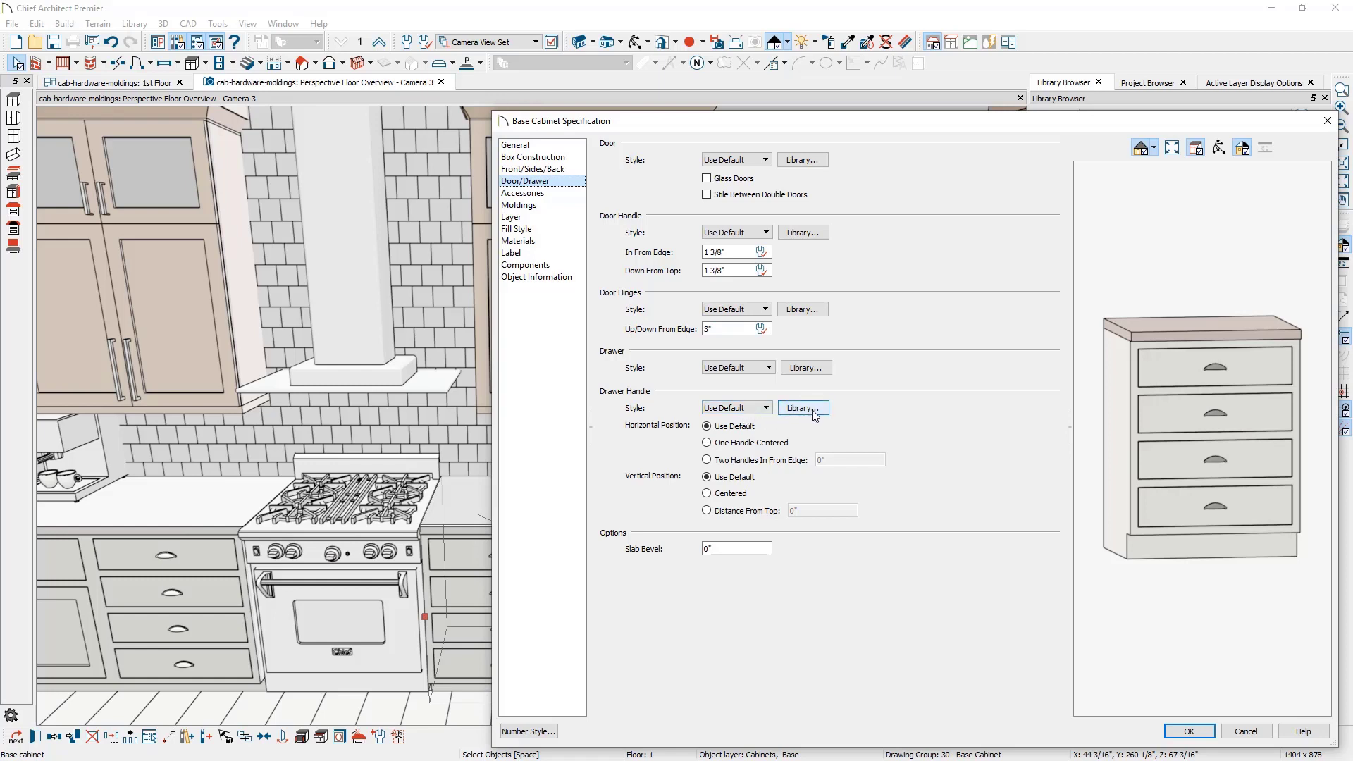
left_click(801, 407)
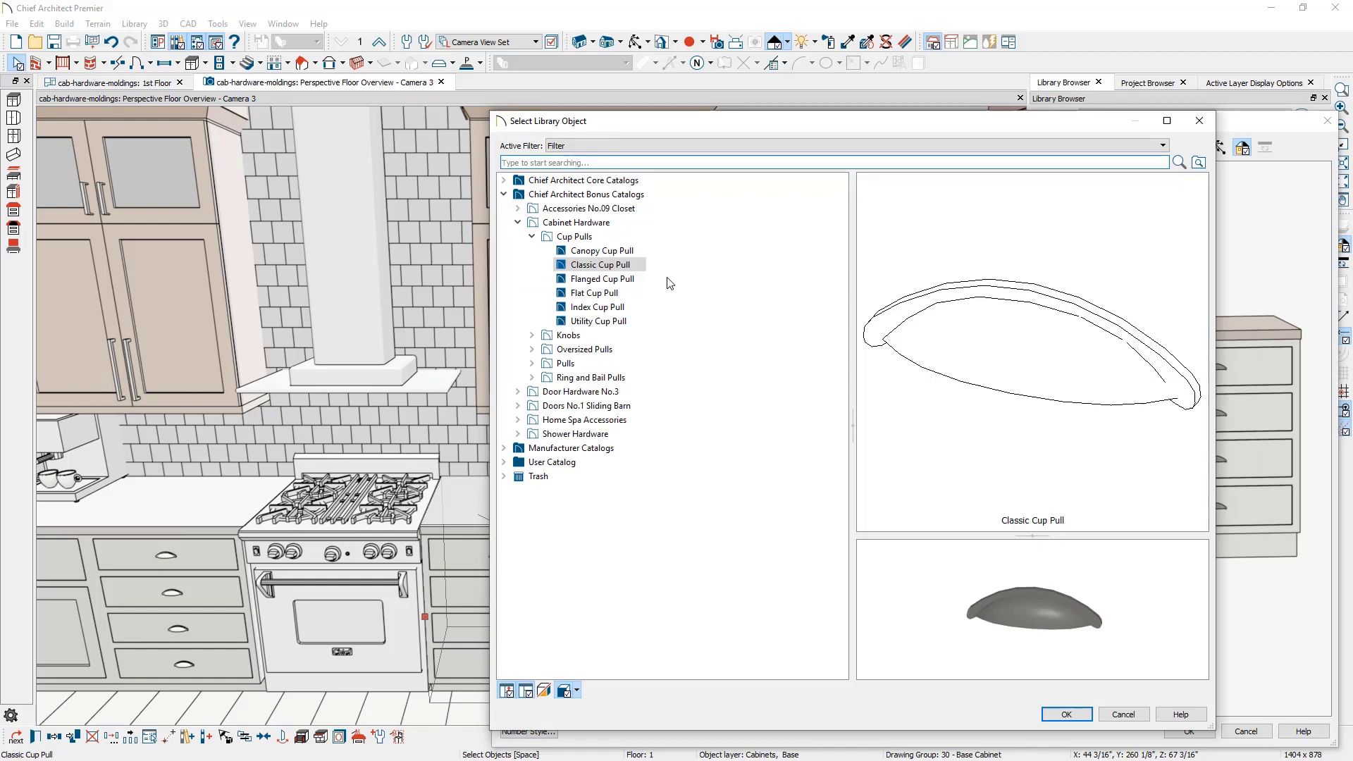
left_click(569, 335)
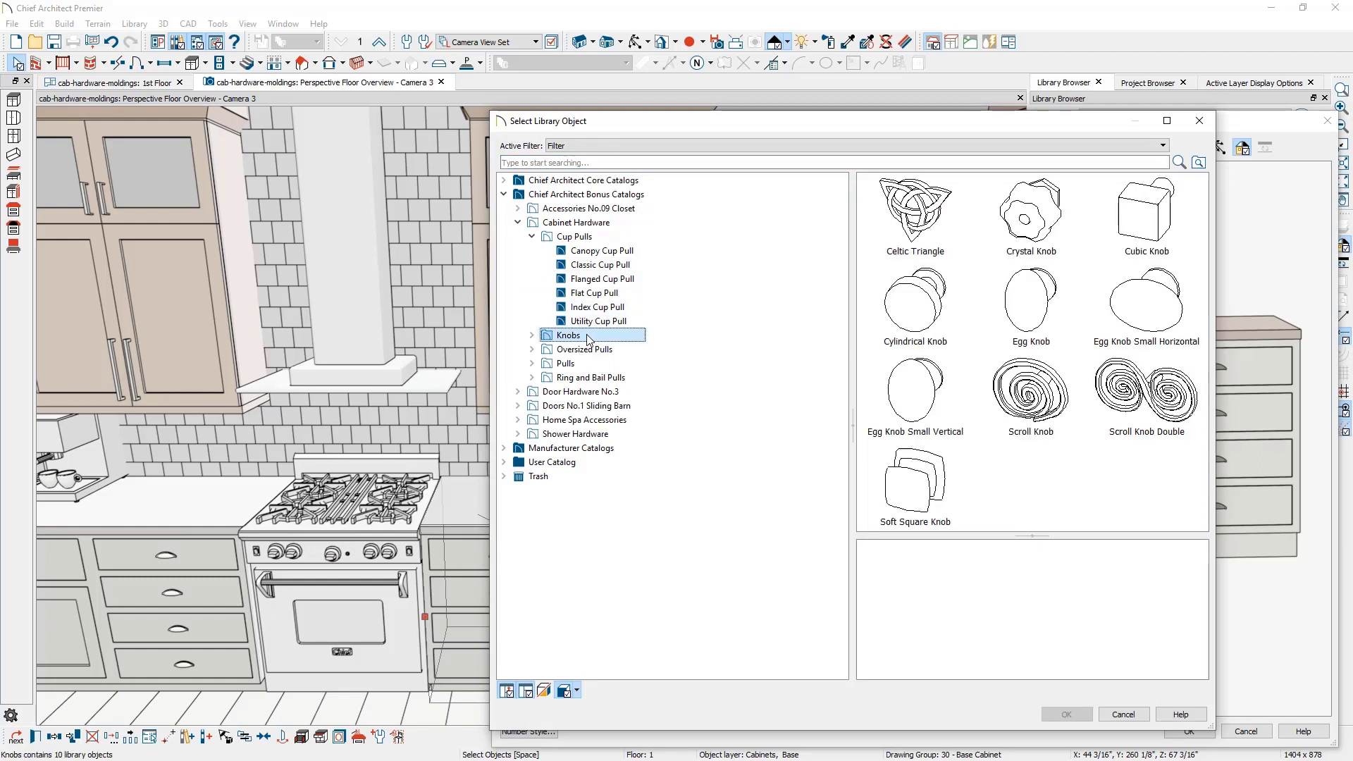
mouse_move(589, 337)
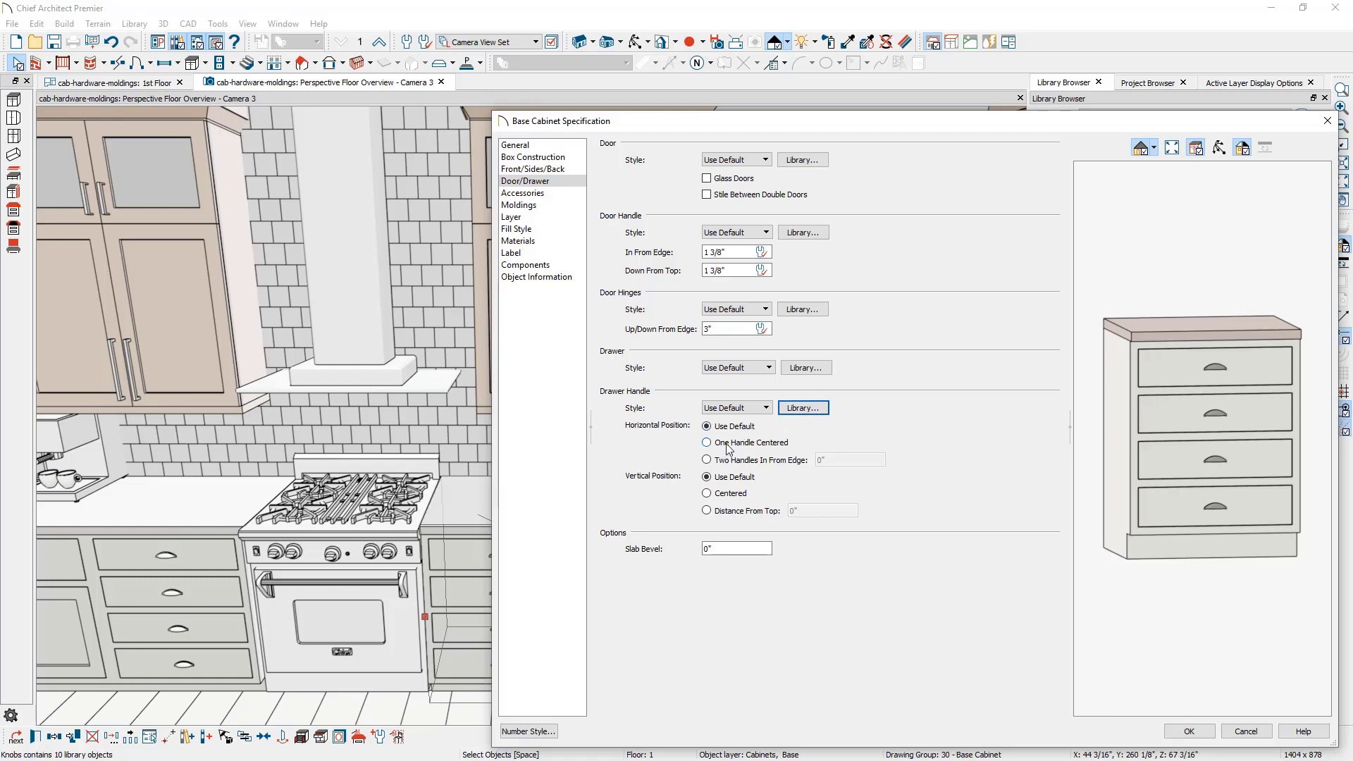
Try centered and two-handle placements, then set drawer handles 3 inches from the top.
left_click(707, 442)
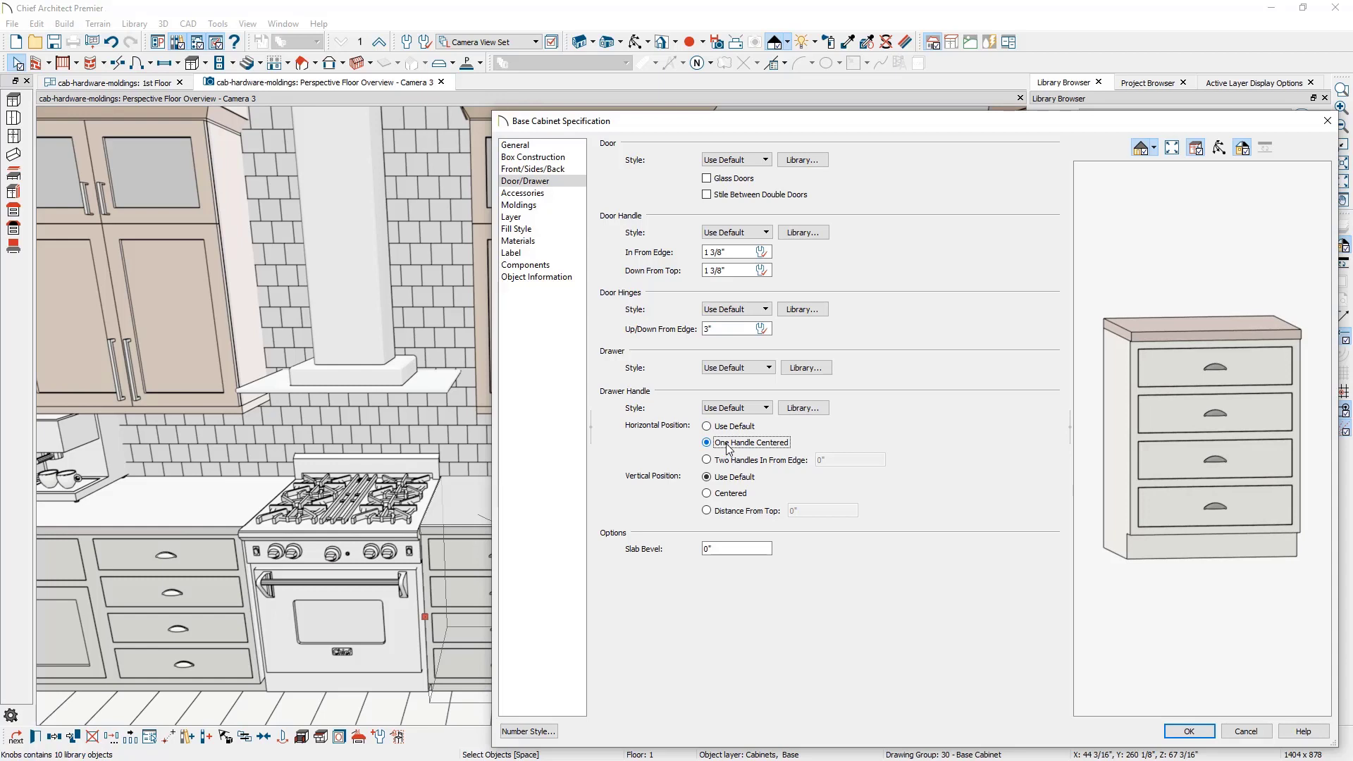
left_click(707, 459)
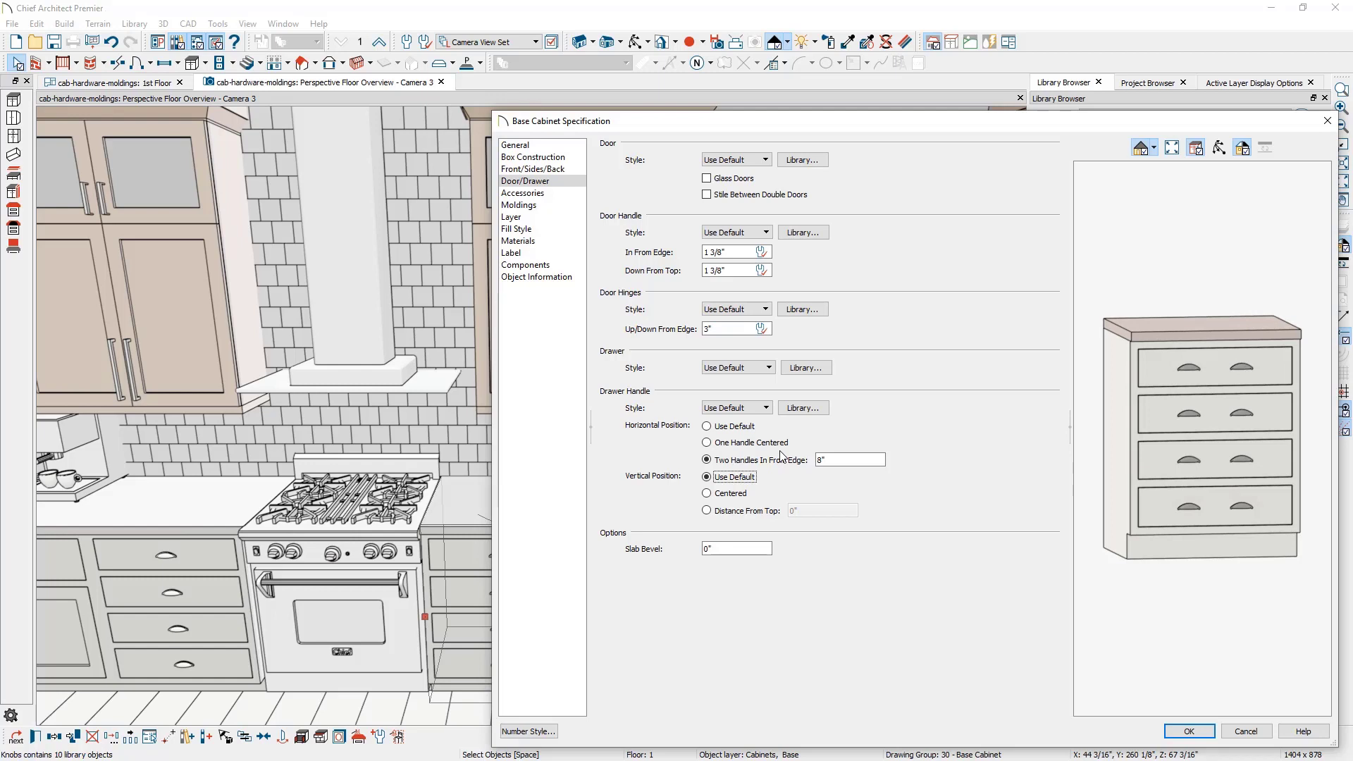
left_click(707, 426)
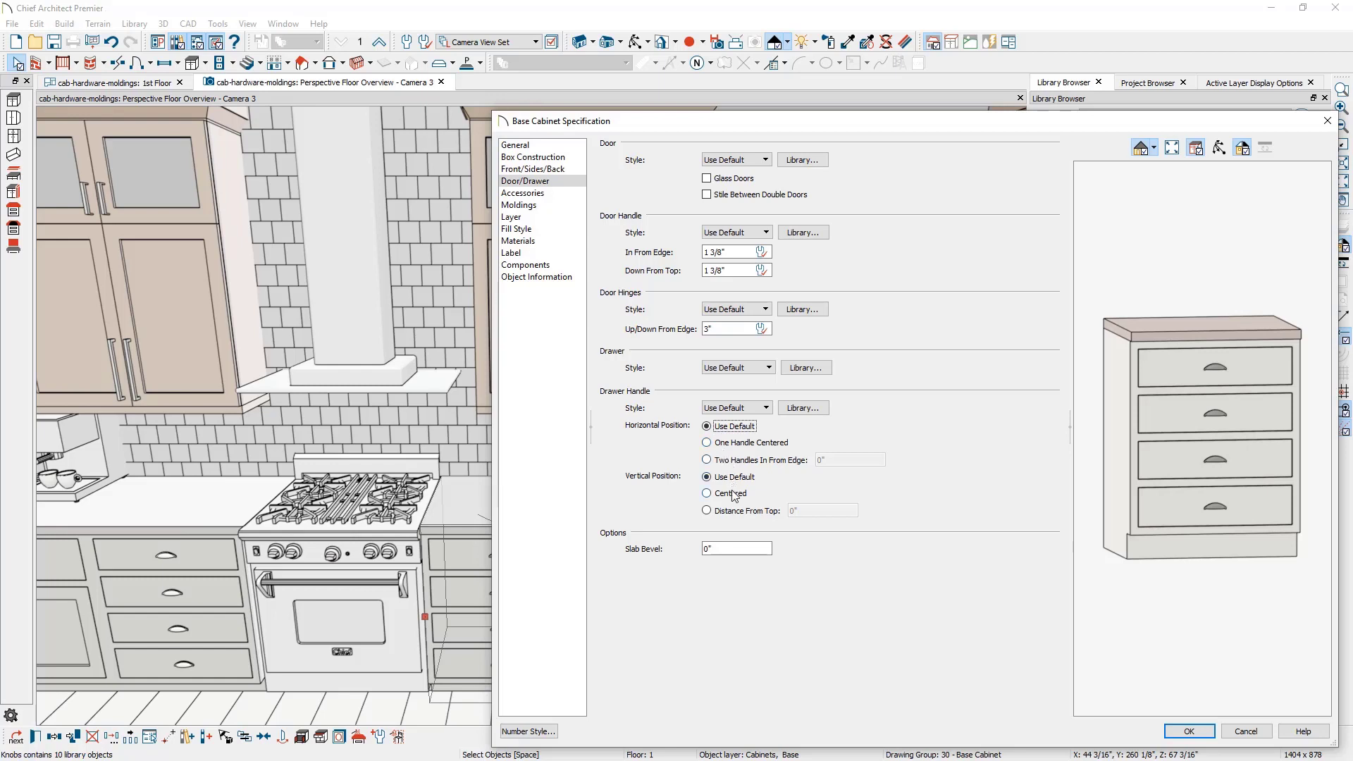
left_click(707, 510)
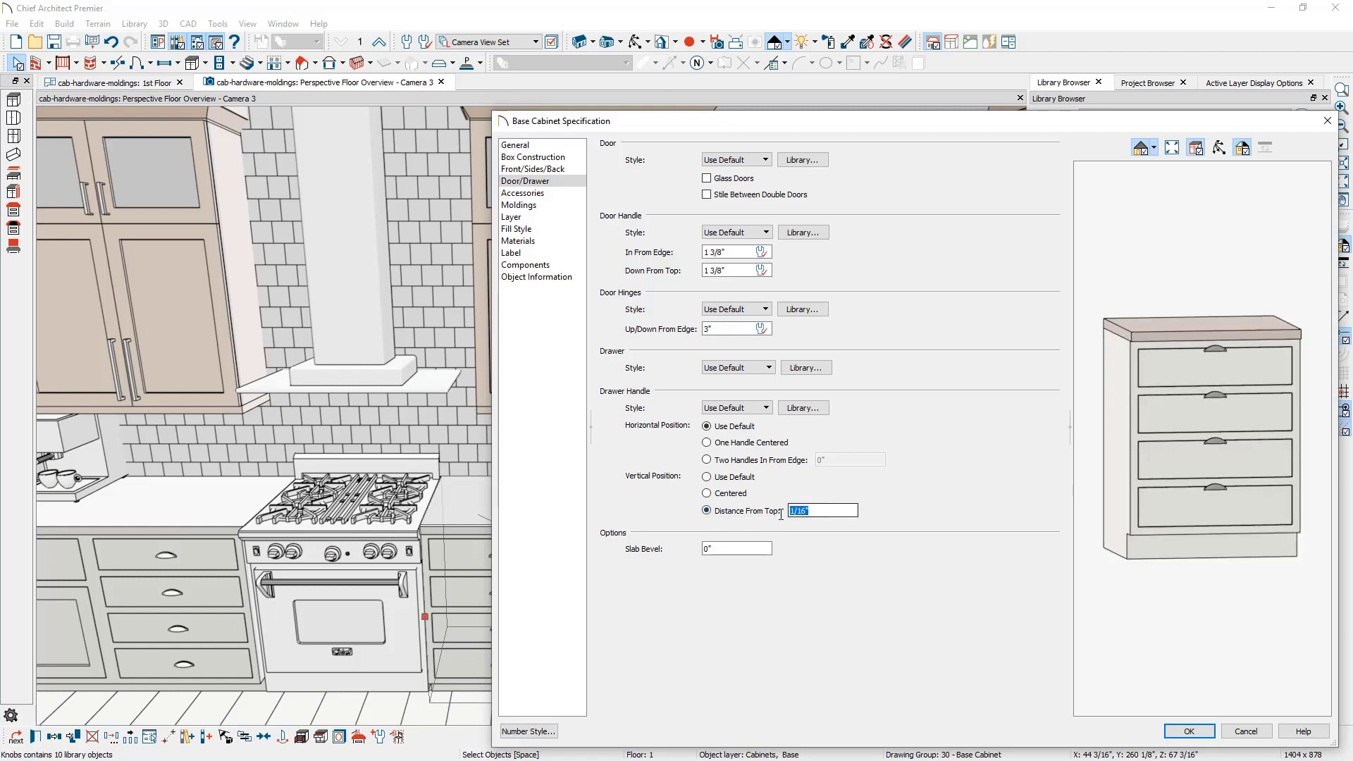
type("3")
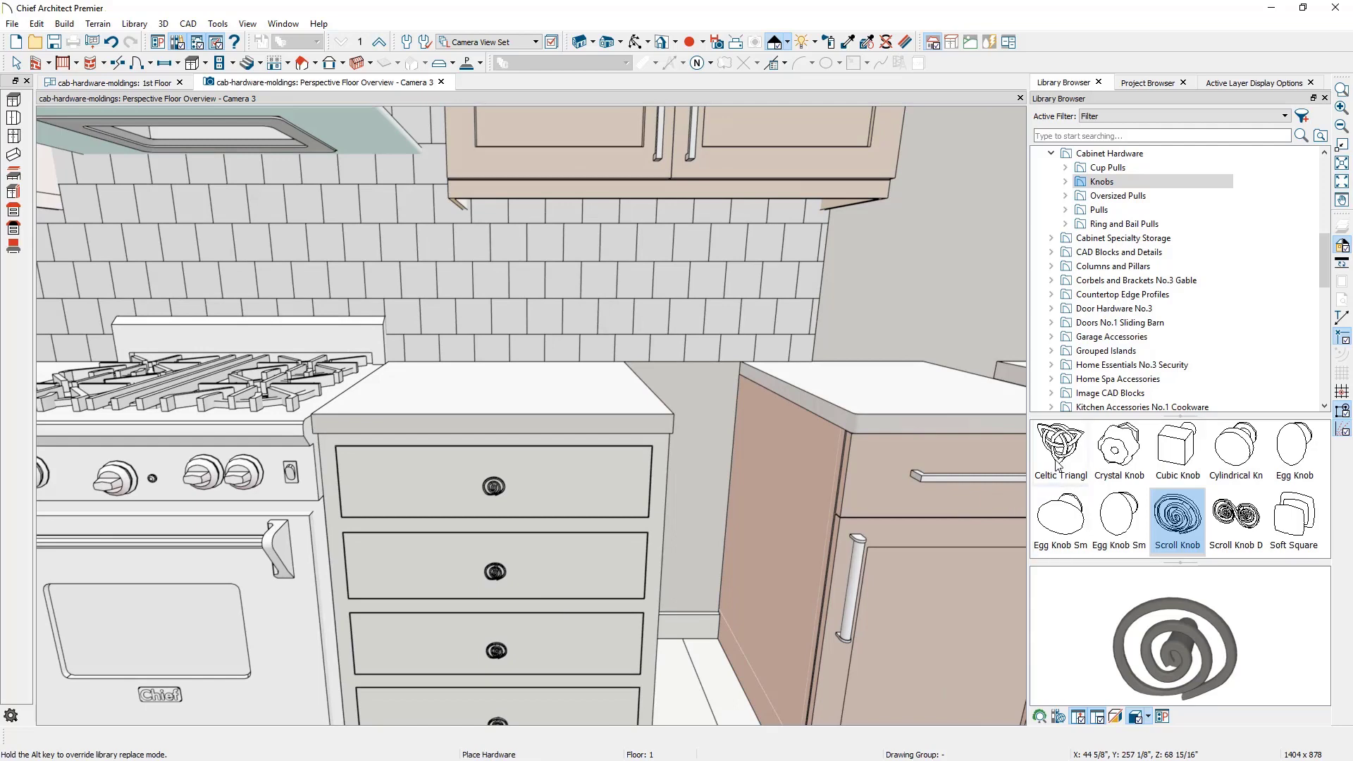
Choose the Scroll Knob Double for the drawers beside the range.
left_click(1235, 519)
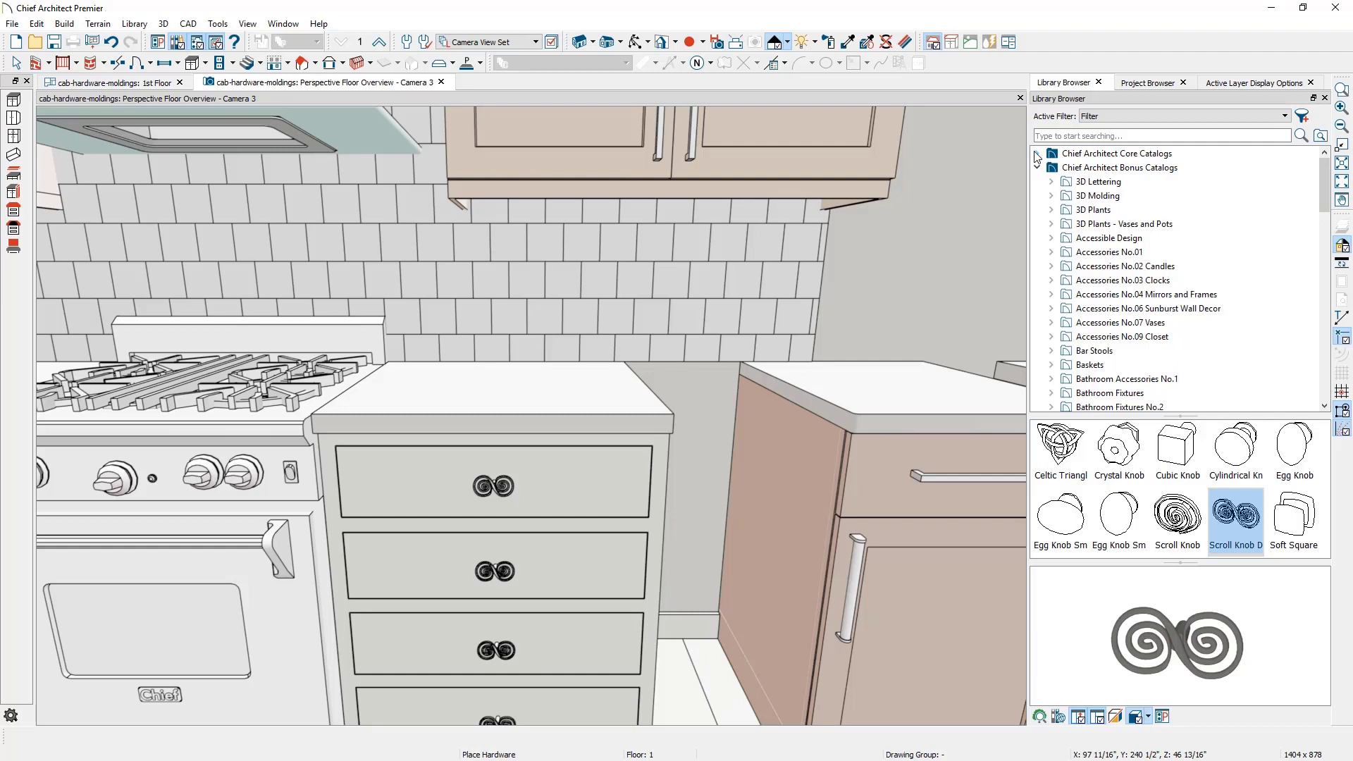
Expand the core catalog through Hardware and Cabinet Hardware to the pulls category.
left_click(1038, 153)
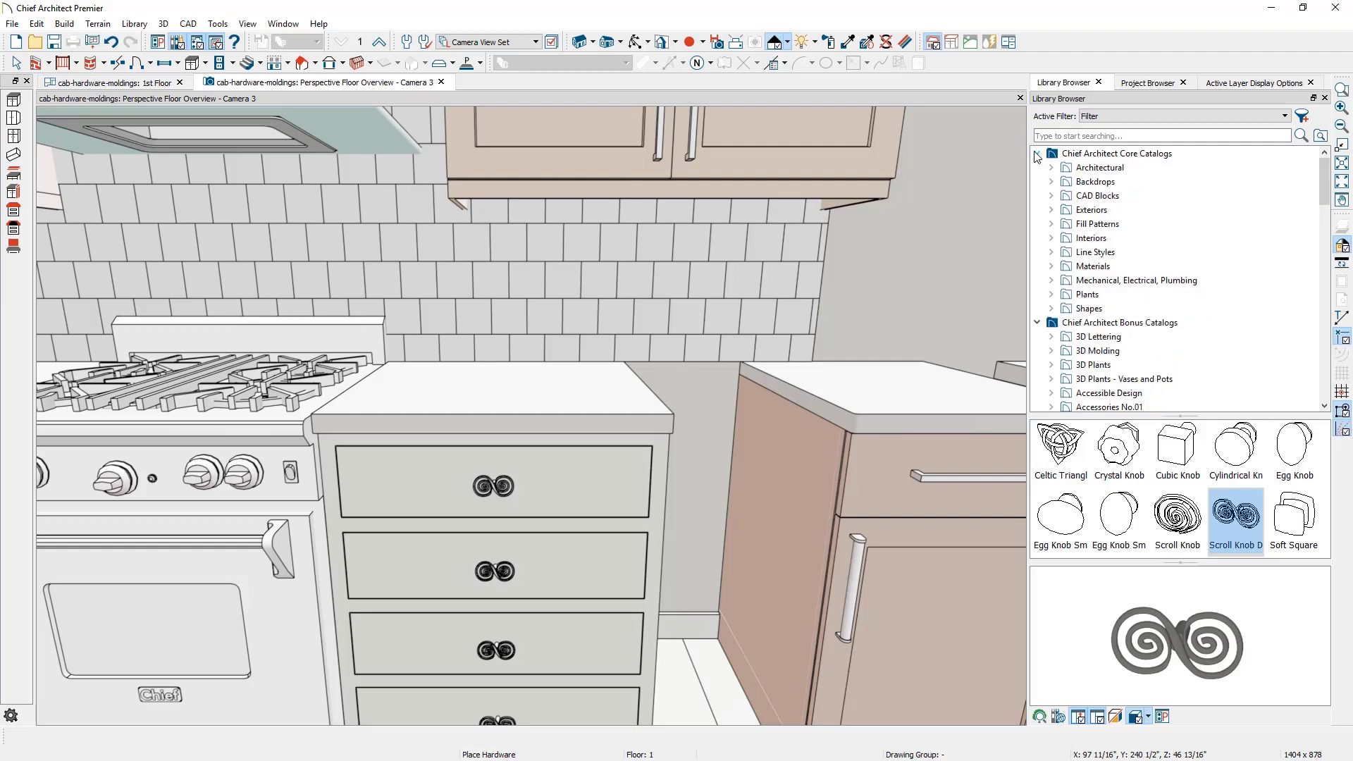
left_click(1051, 168)
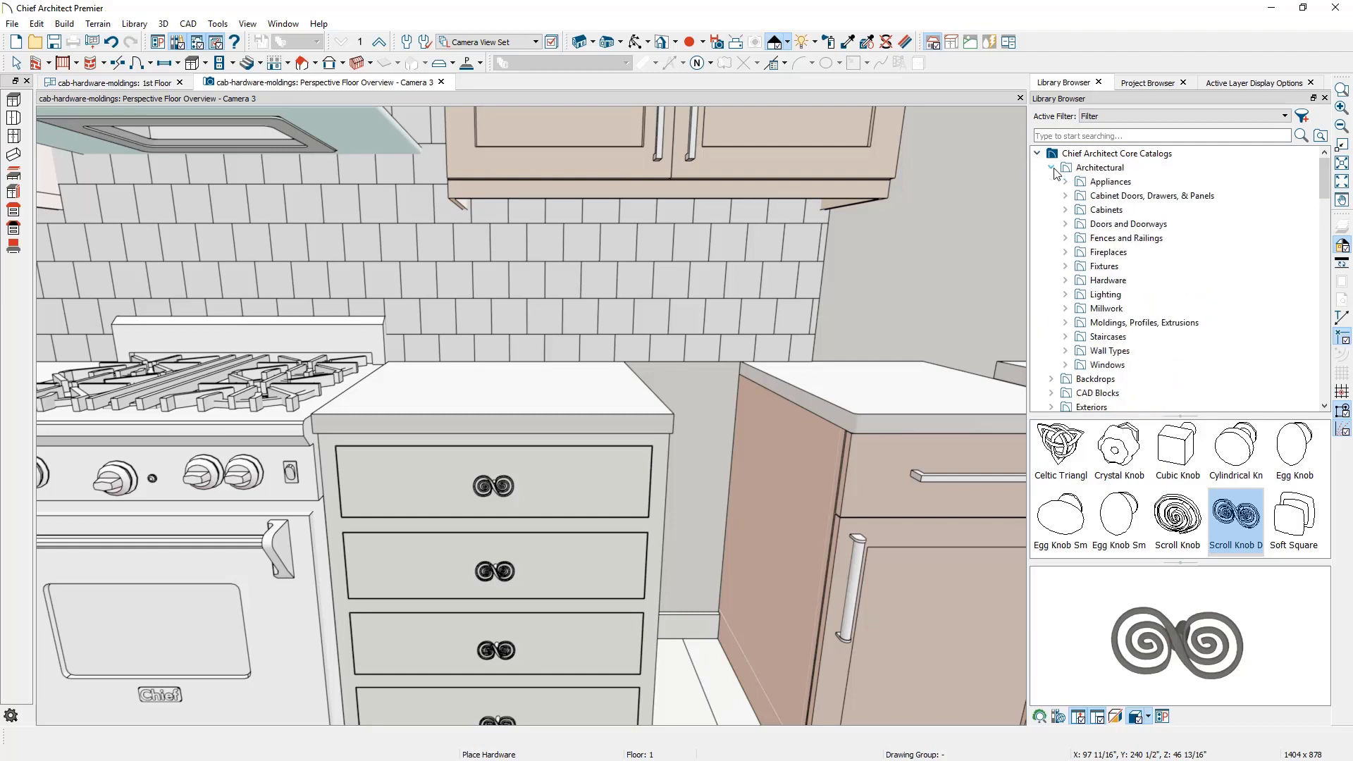
left_click(1066, 280)
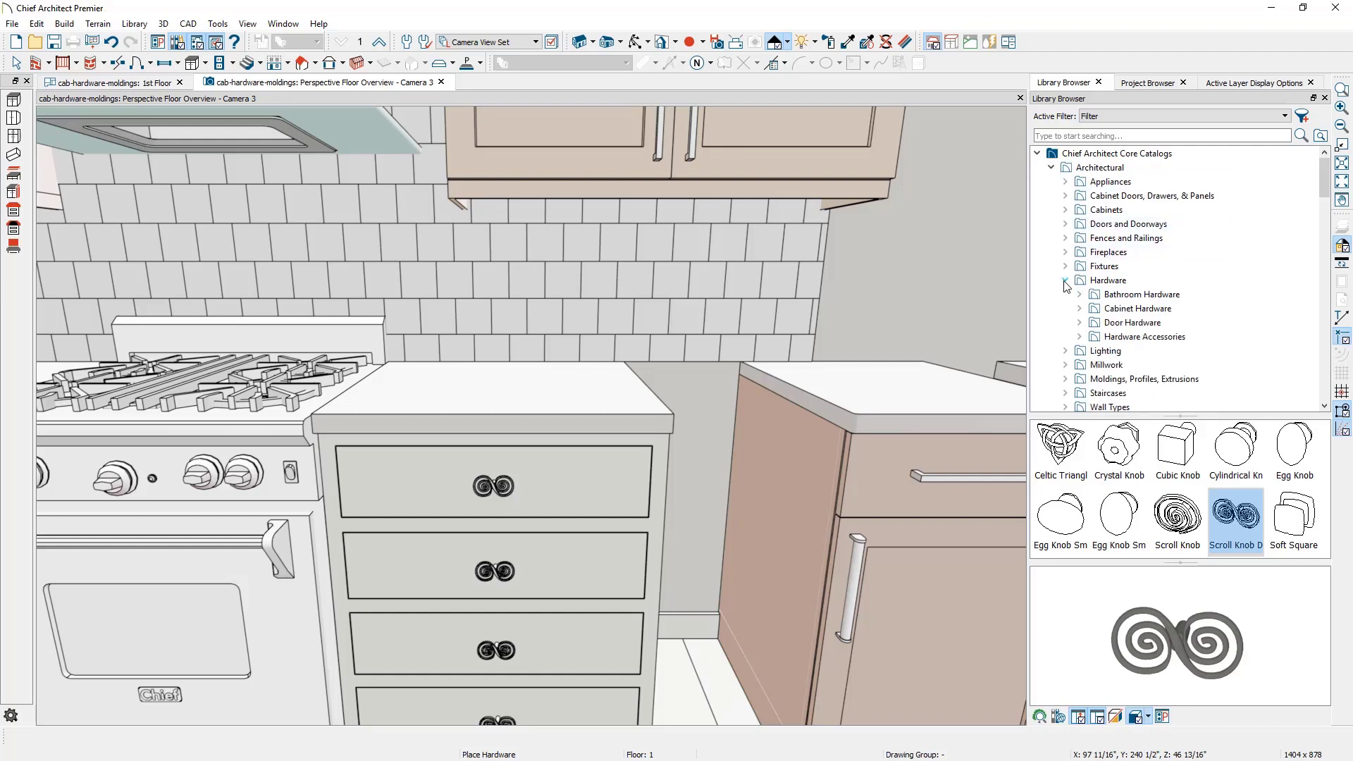
left_click(1080, 308)
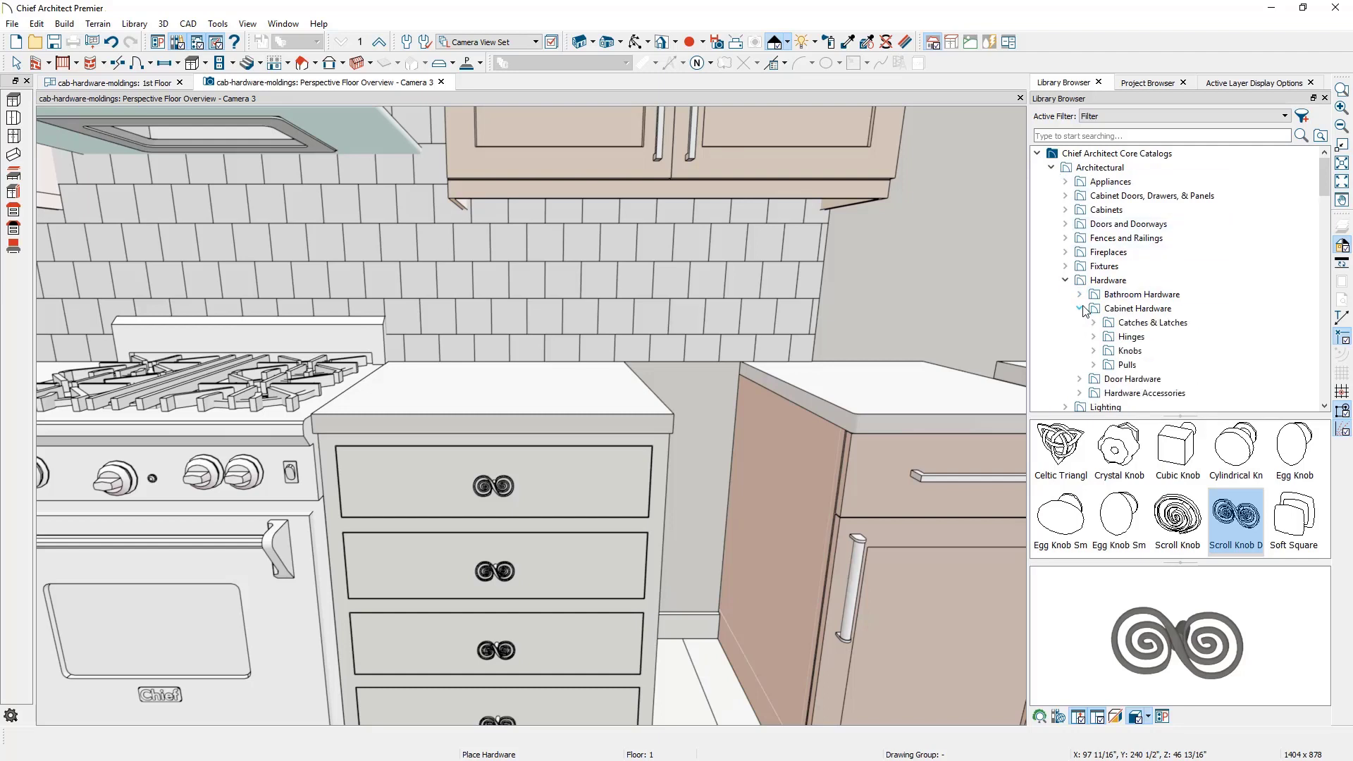
left_click(1127, 365)
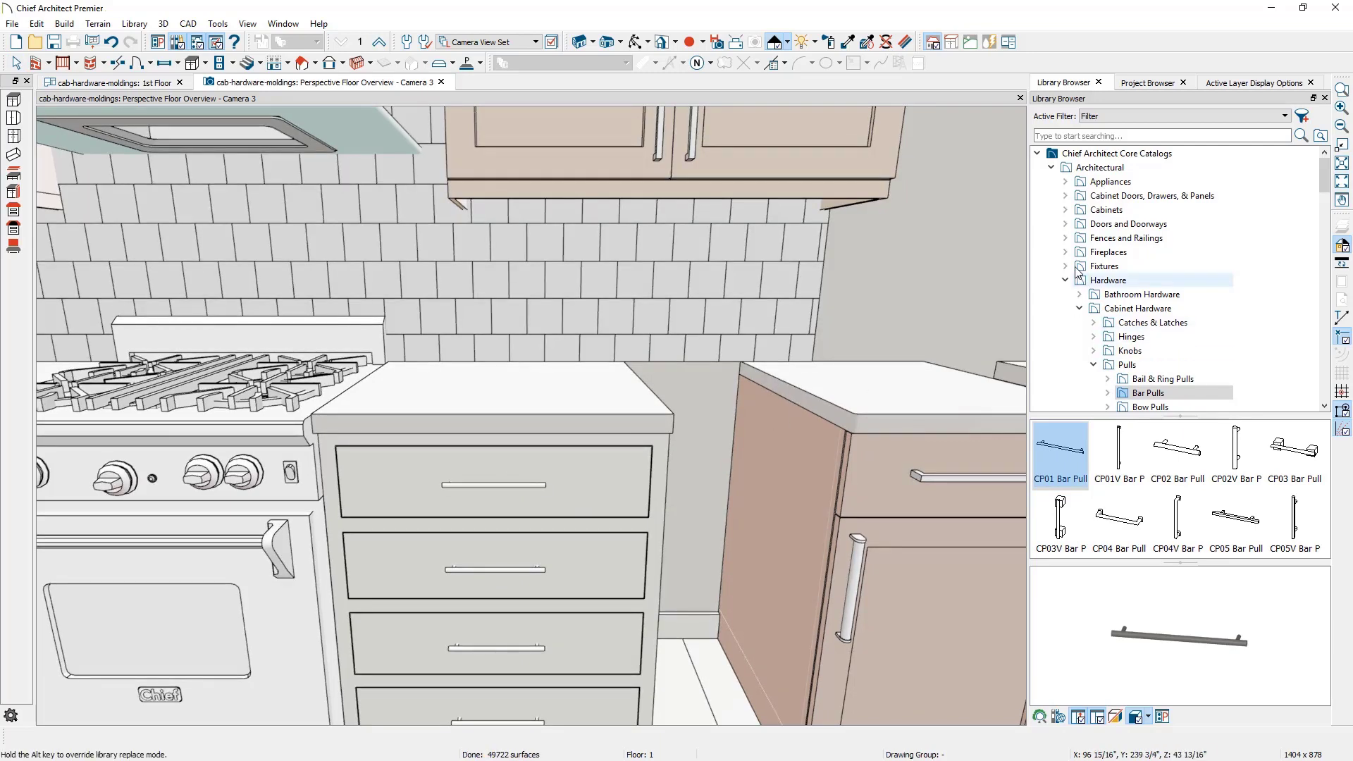
Collapse the core catalogs and browse the bonus cabinet hardware pulls.
left_click(1037, 168)
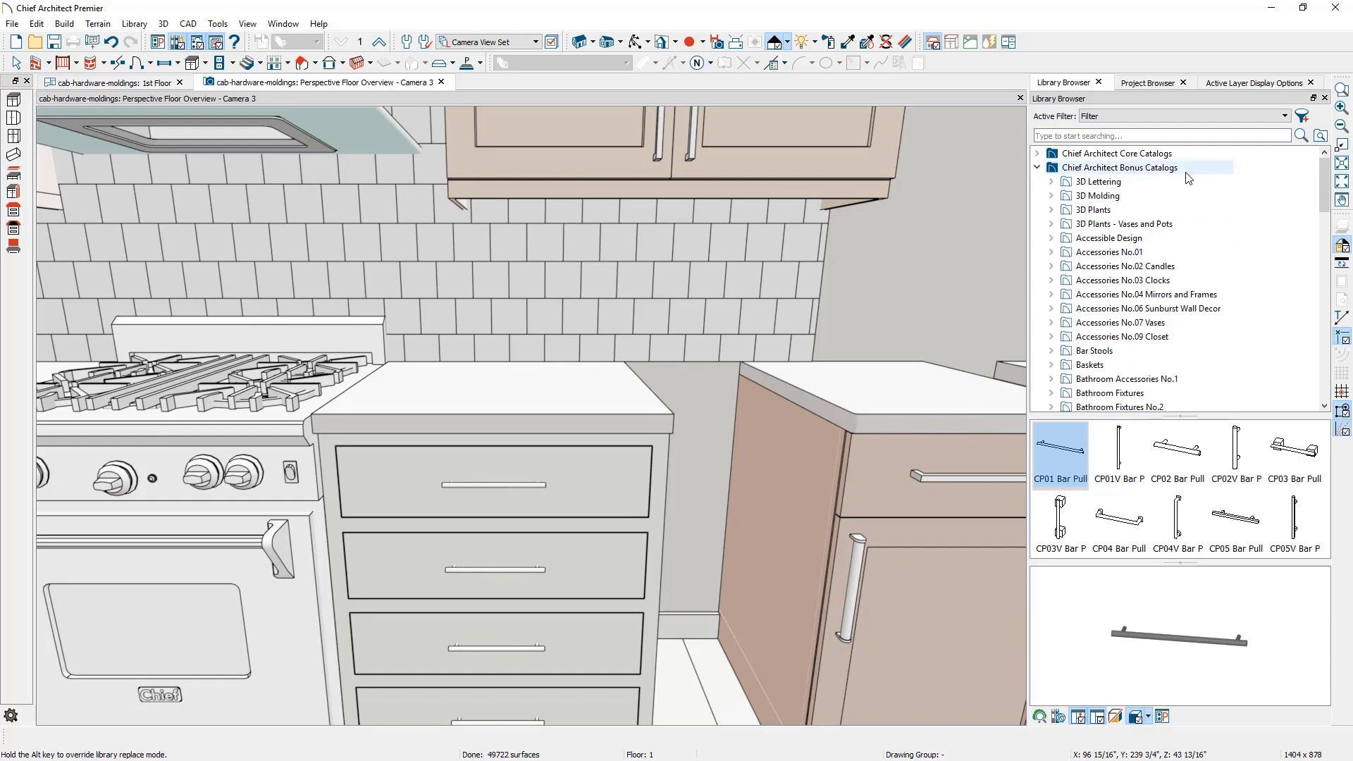
scroll("down", 3)
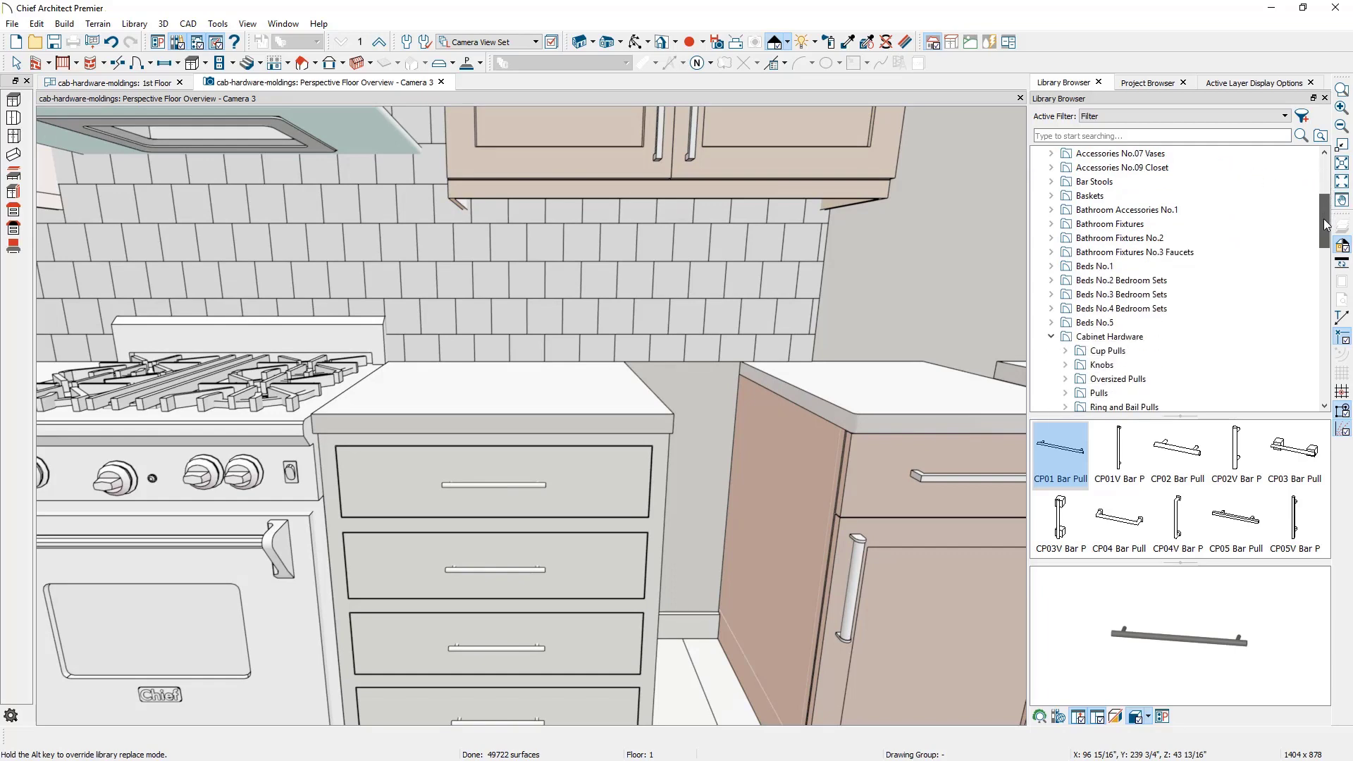
left_click(1111, 337)
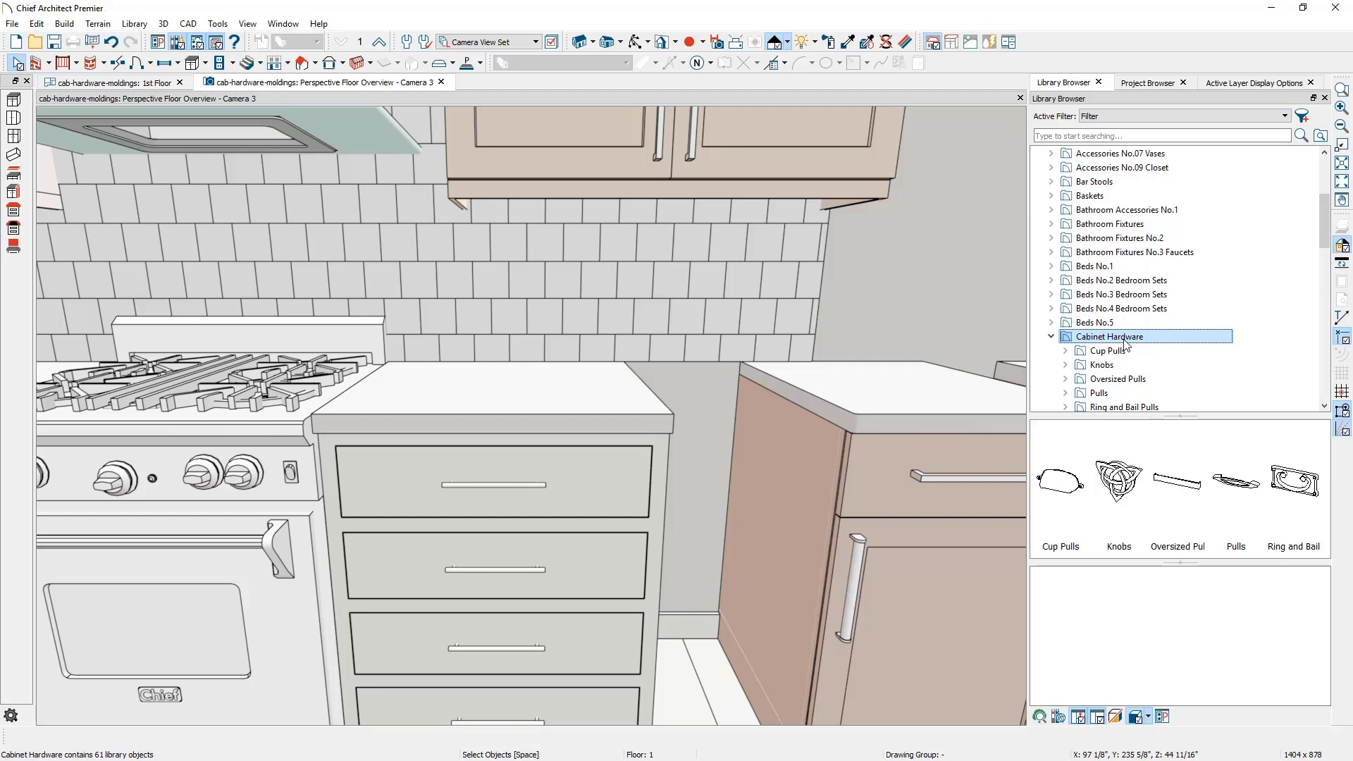
scroll("down", 3)
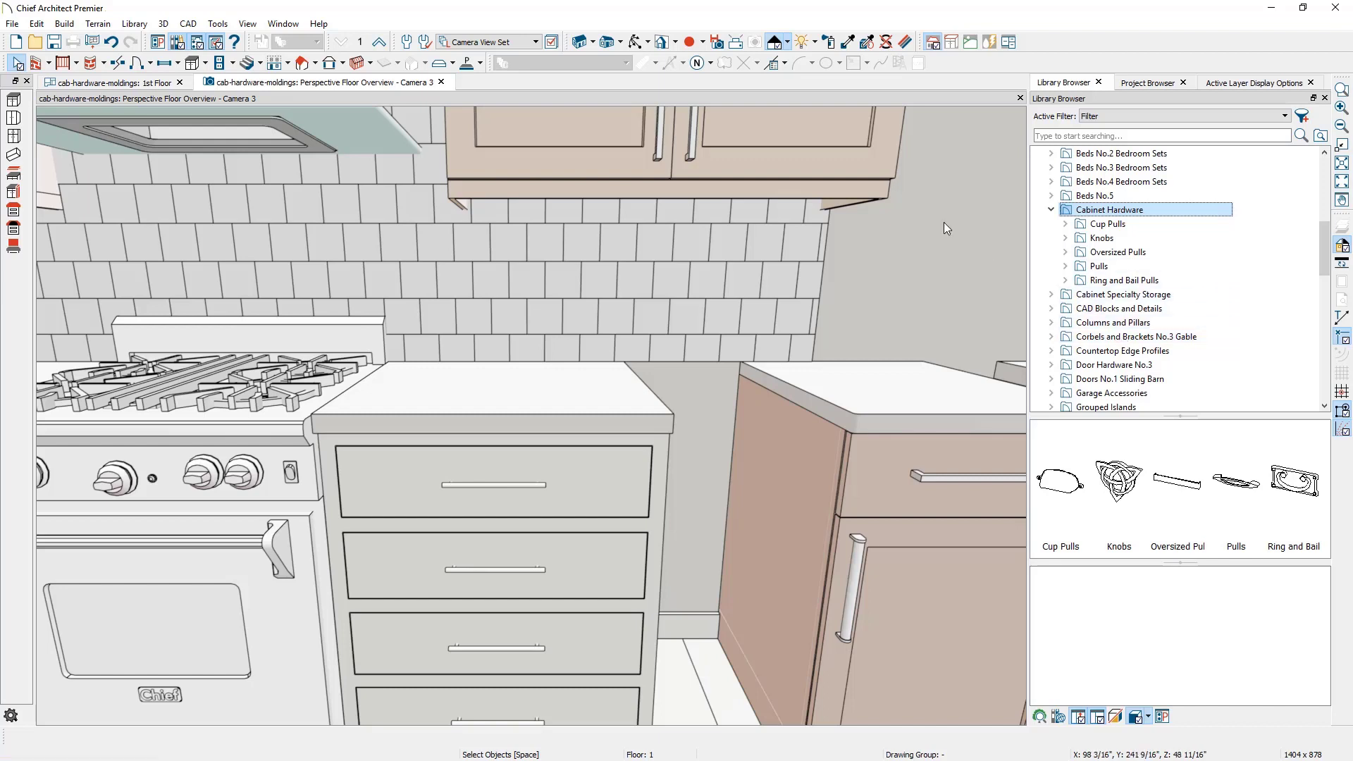
left_click(134, 23)
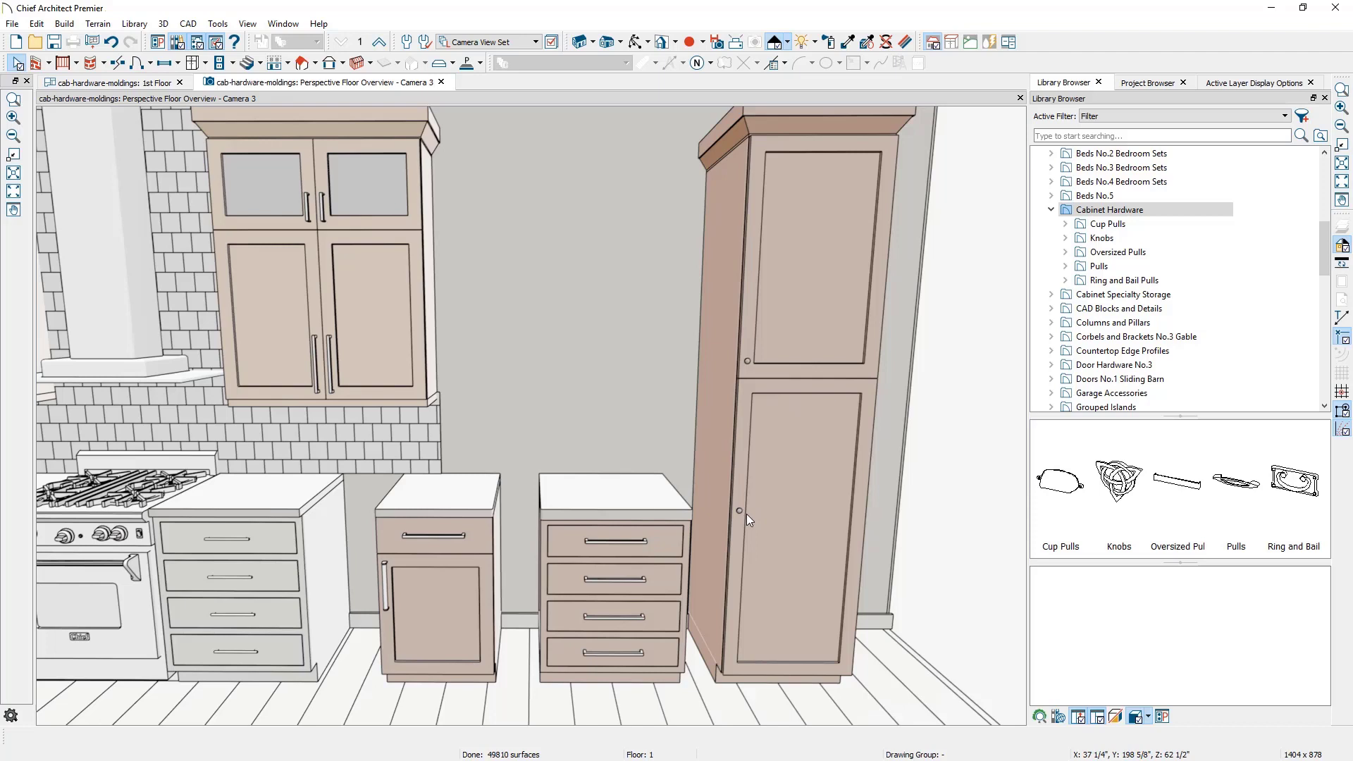
mouse_move(745, 519)
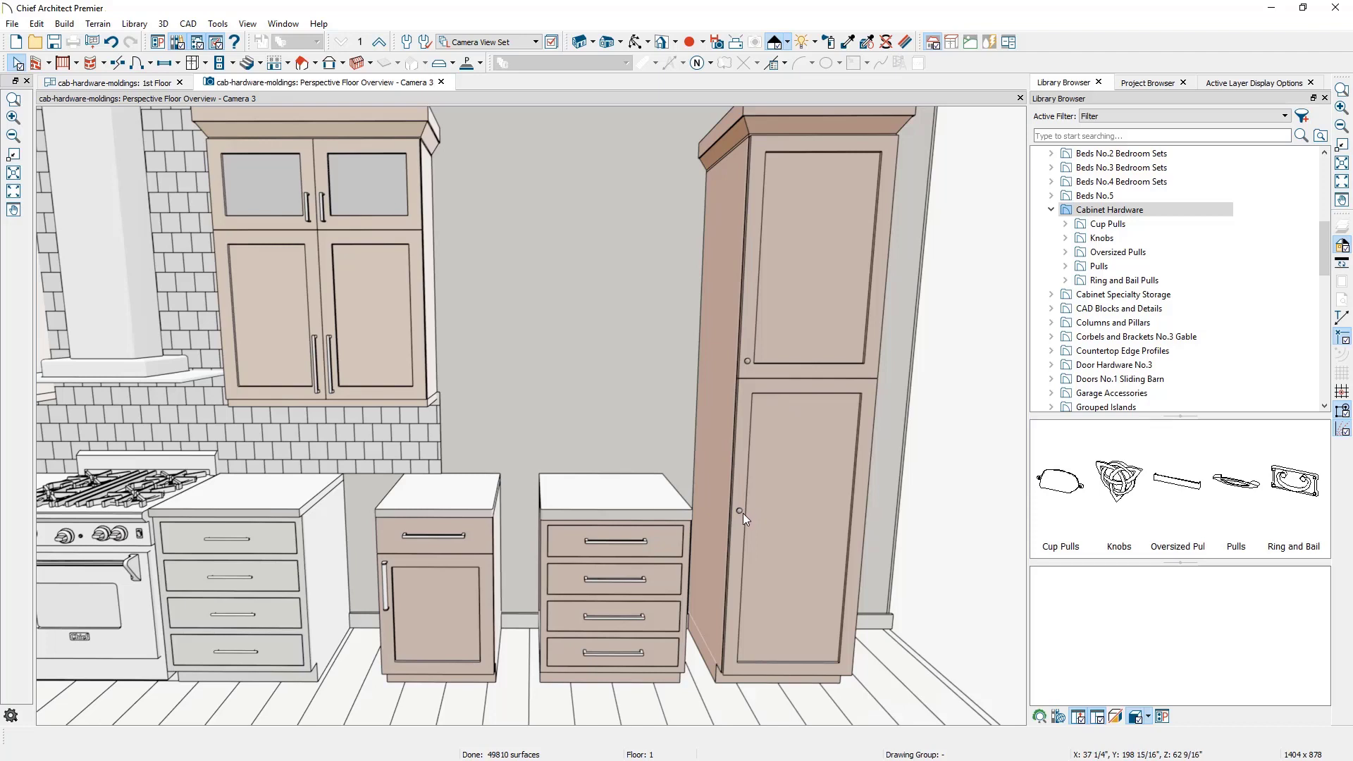
mouse_move(722, 513)
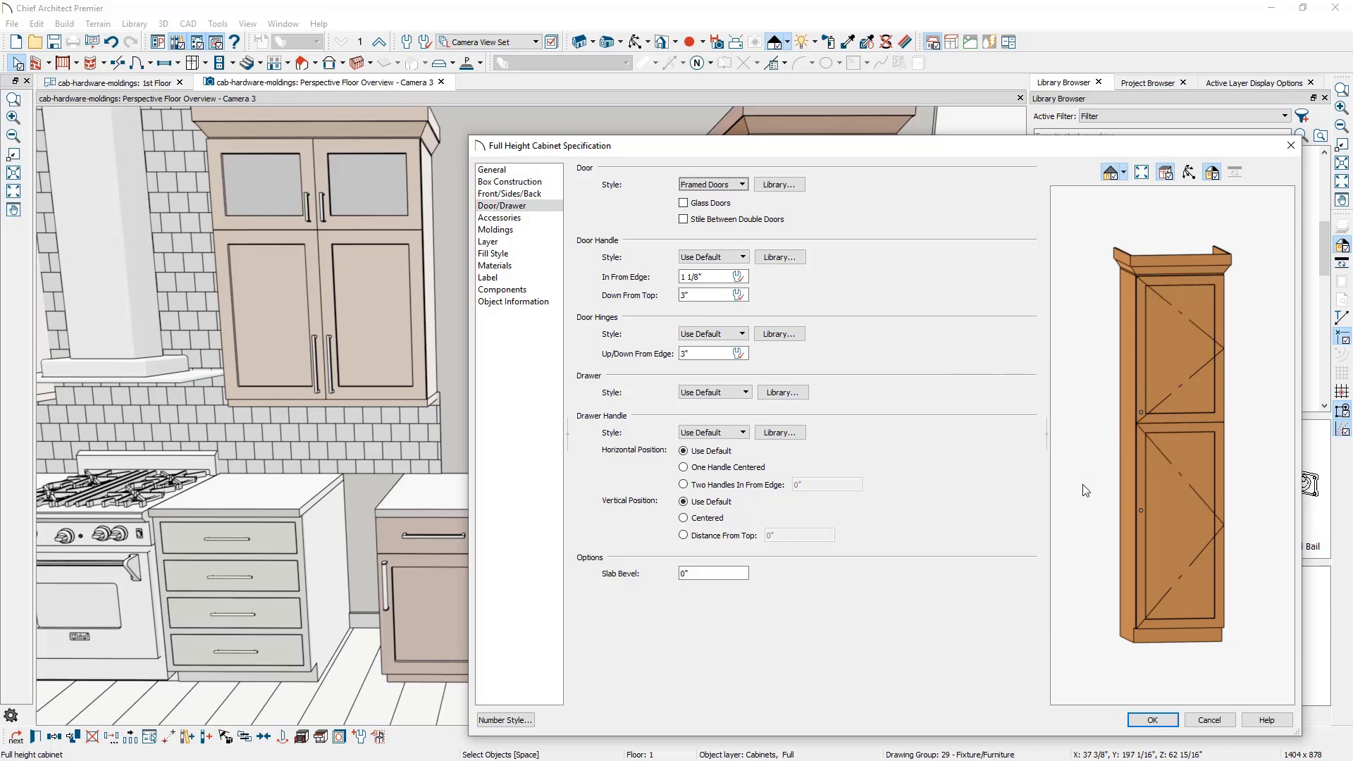
mouse_move(1135, 500)
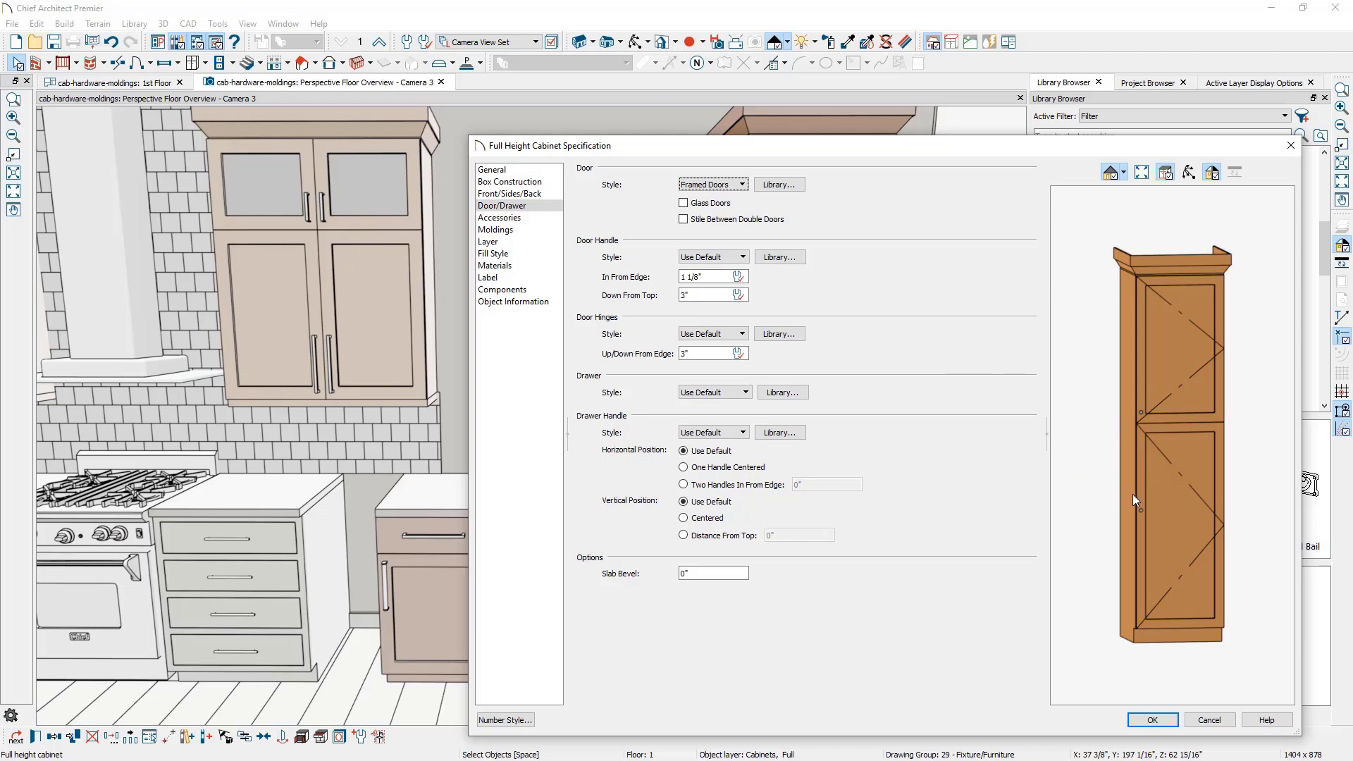
mouse_move(1182, 499)
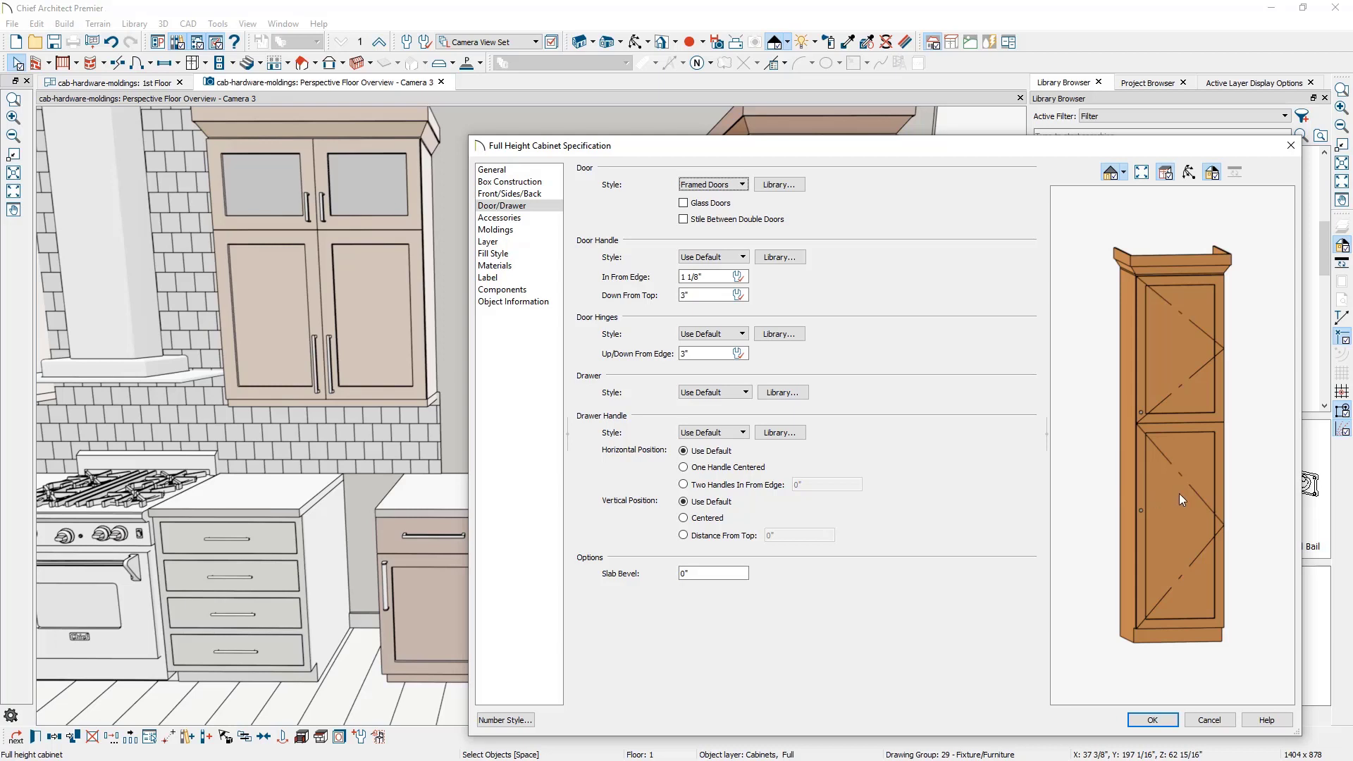
Review the 4 Door - Auto Right lower door's handle settings and accept them.
left_click(509, 193)
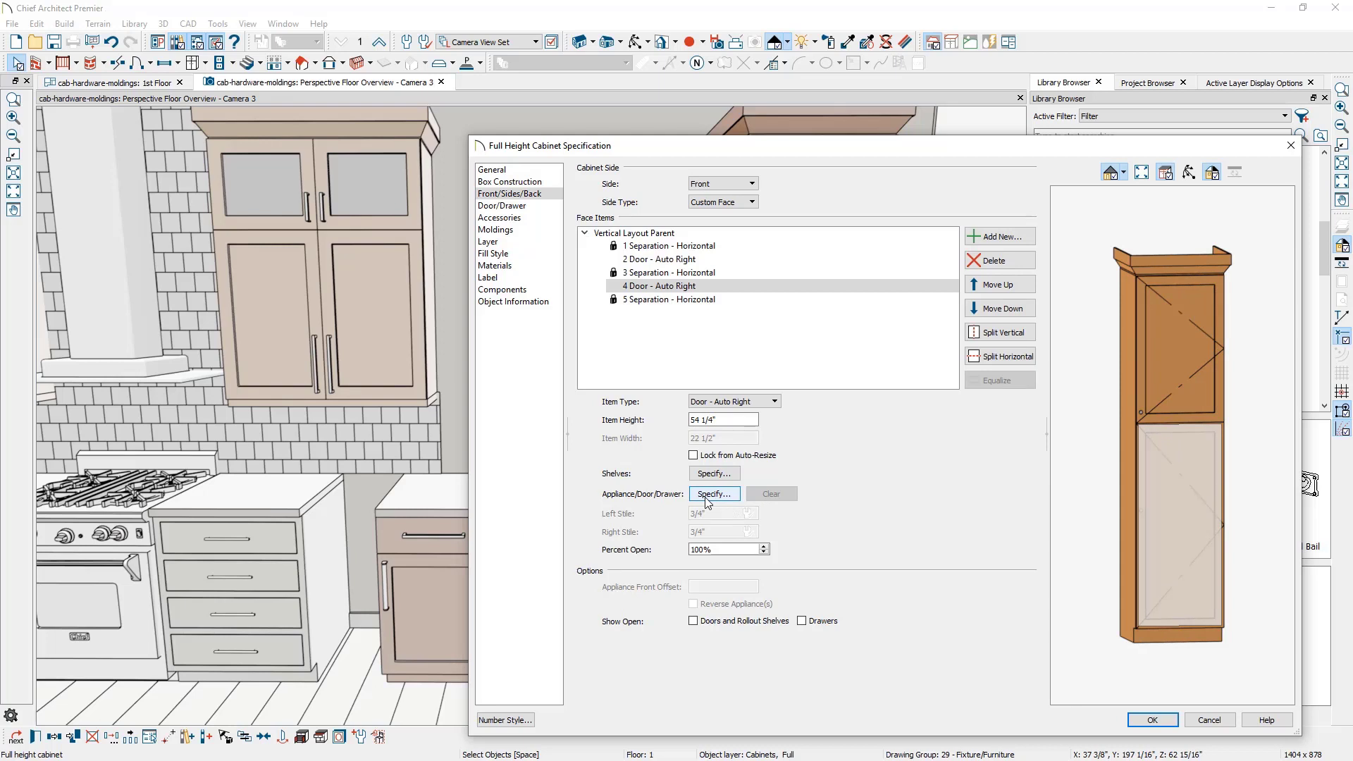
left_click(714, 493)
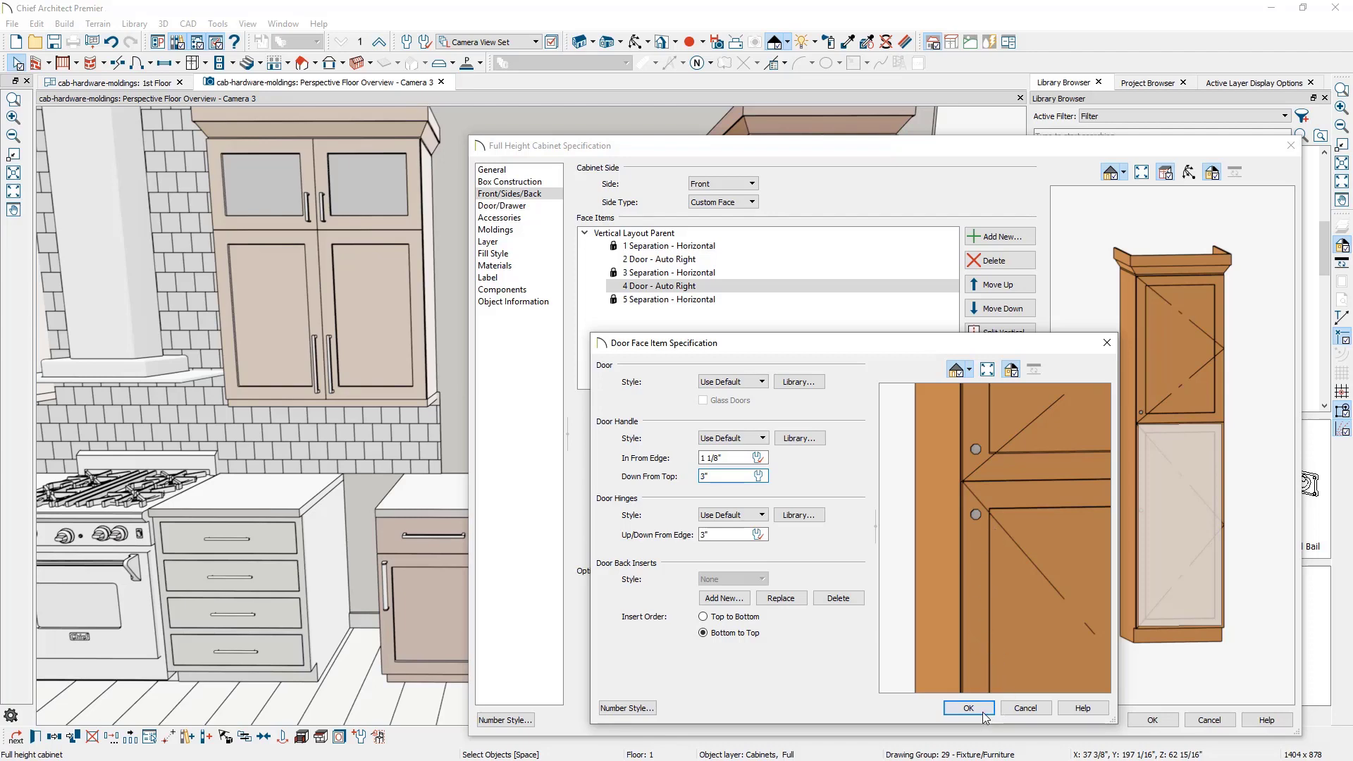
left_click(966, 707)
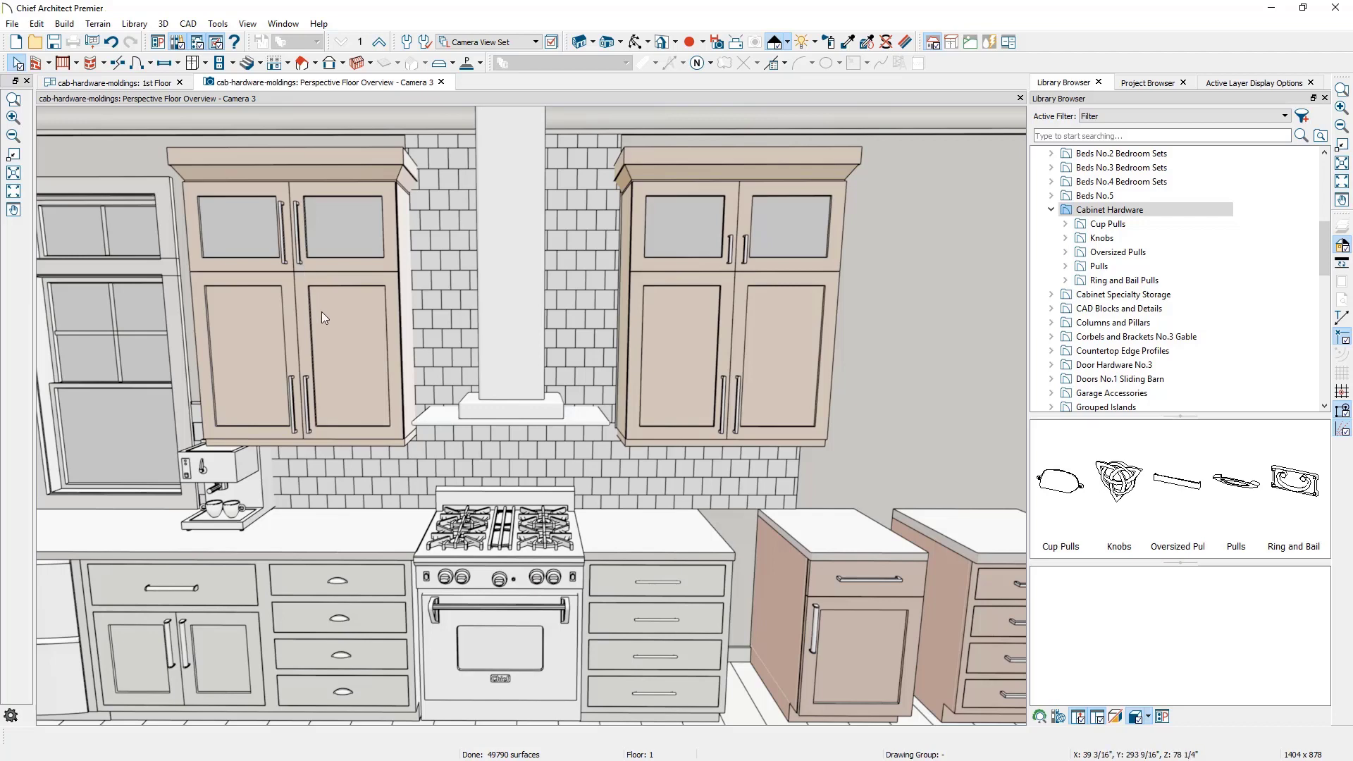
Open the left wall cabinet's 2 Door - Auto Right face item settings.
double_click(323, 316)
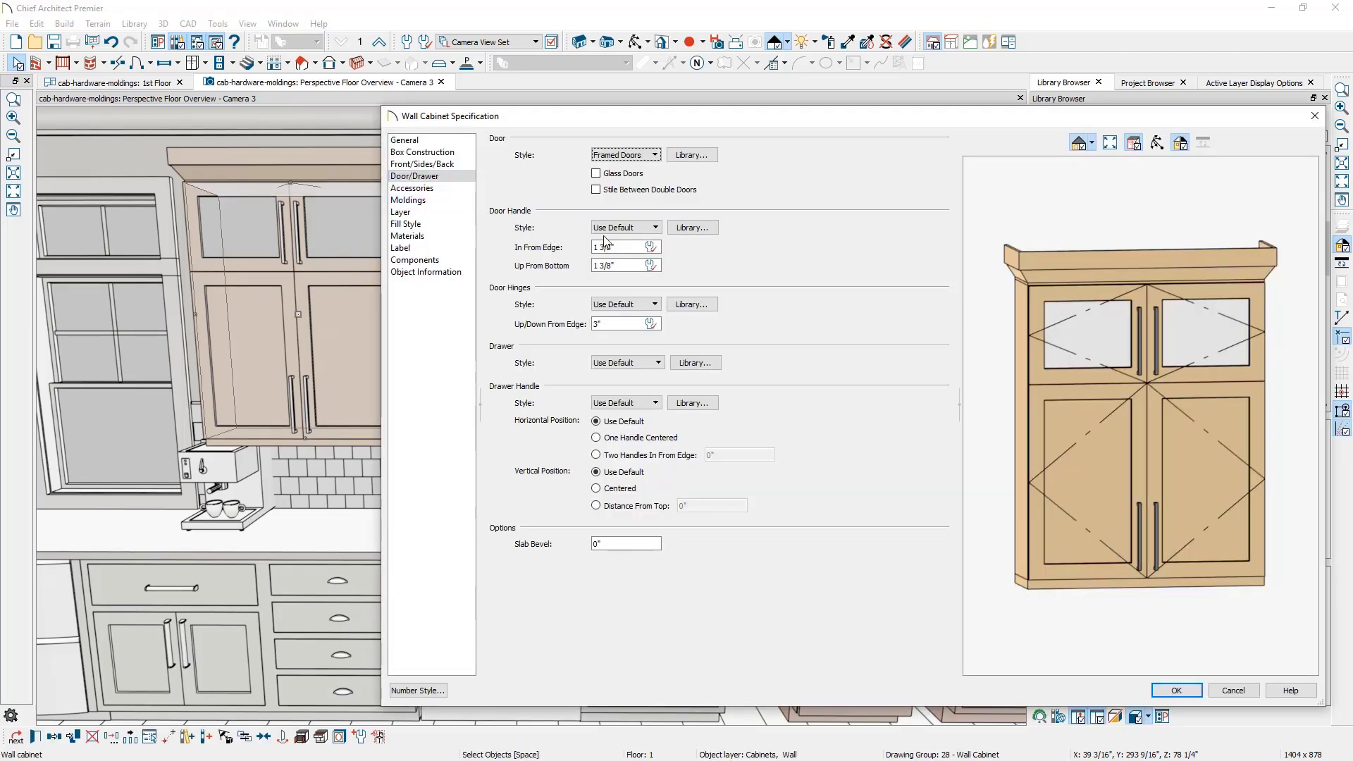
left_click(423, 164)
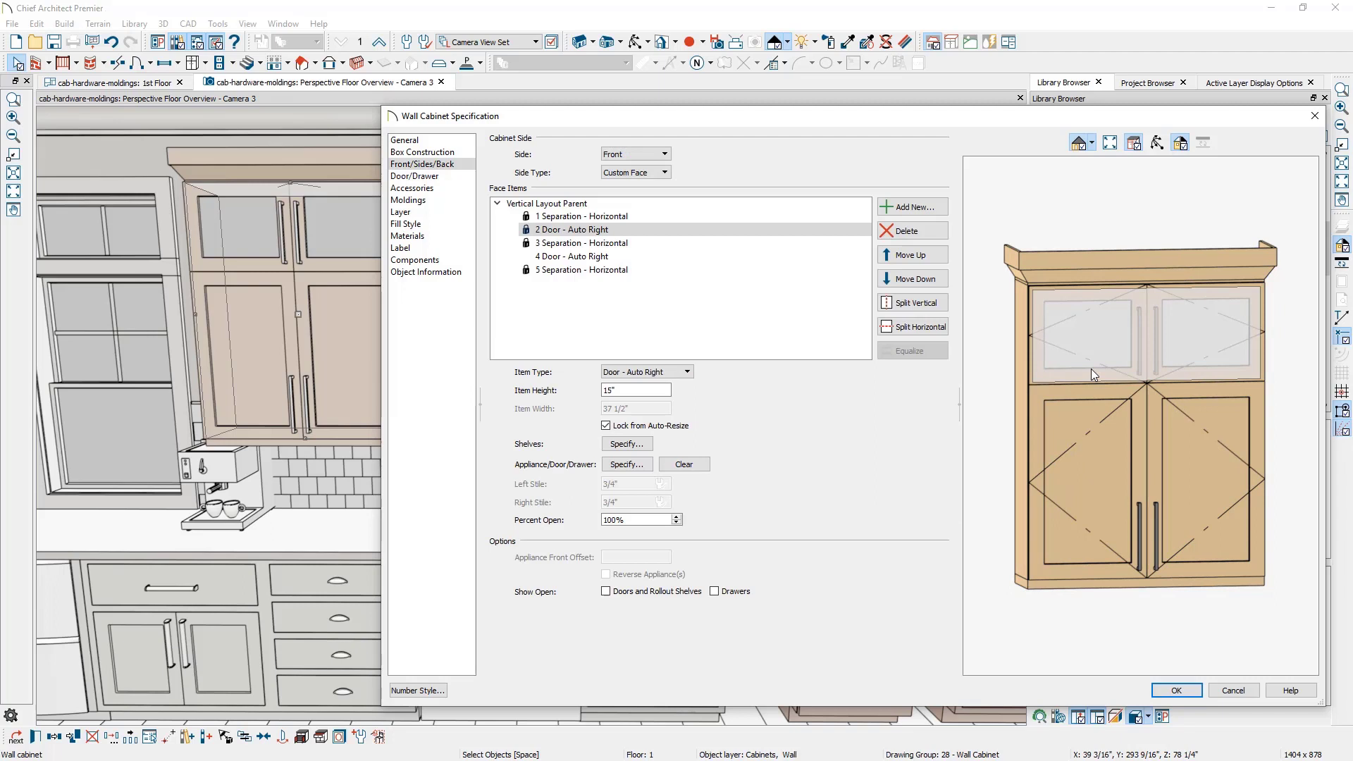
mouse_move(1004, 398)
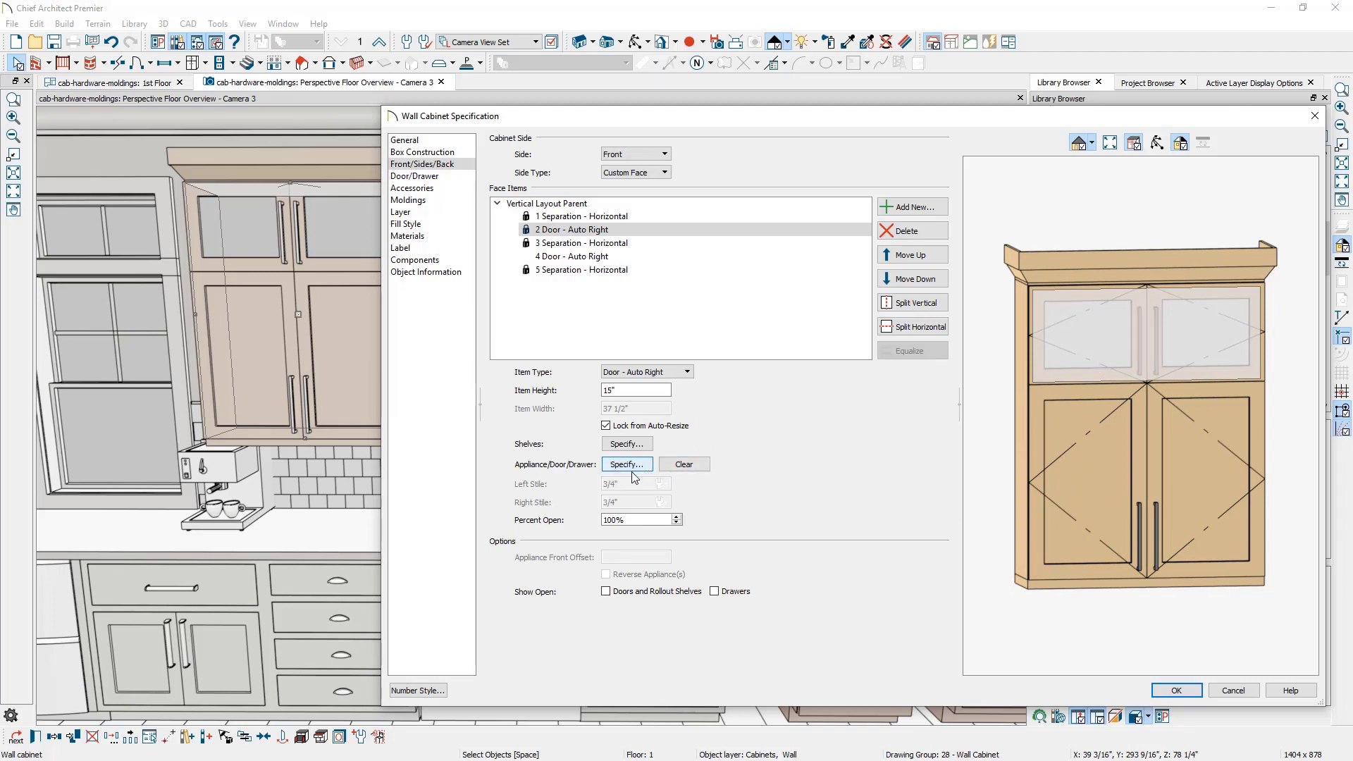
left_click(627, 465)
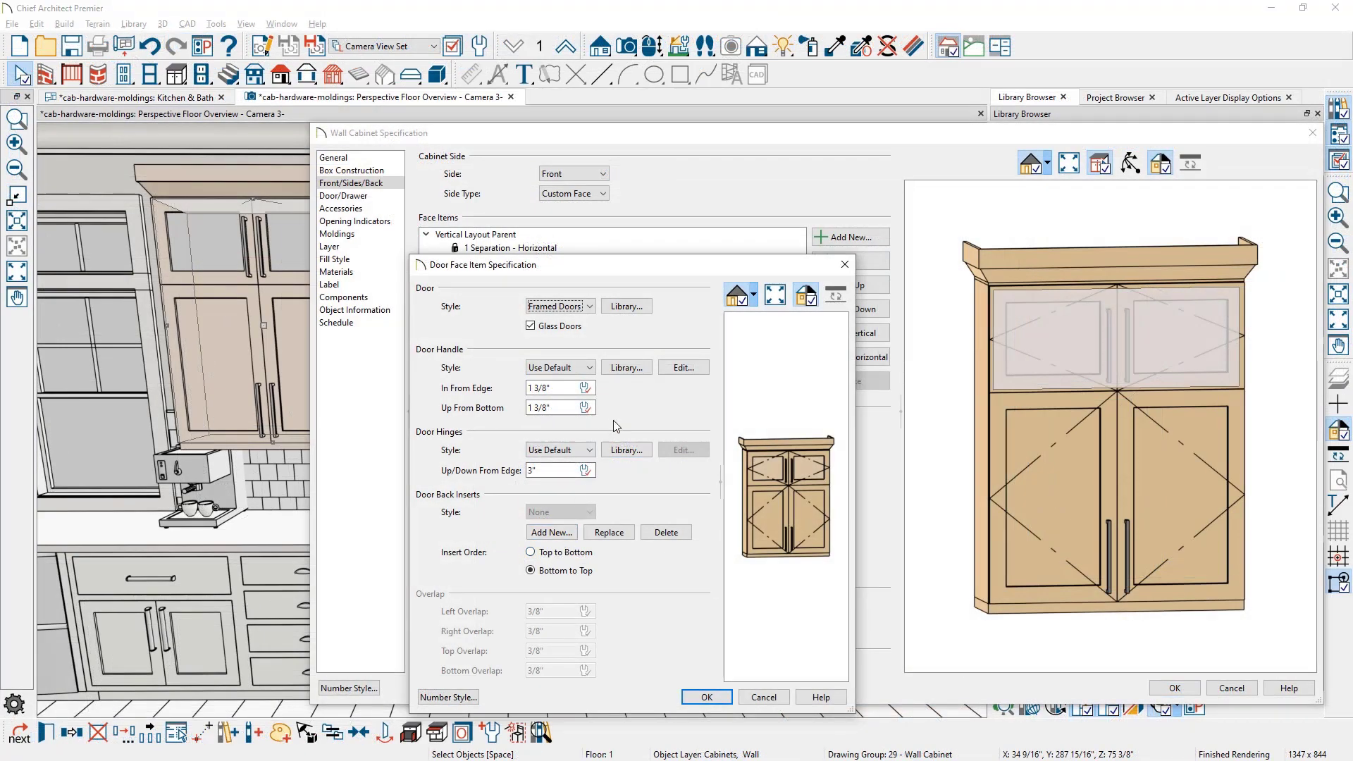
Set the upper glass doors' handle to 'hw, short pull, vert' from the User Catalog.
left_click(626, 366)
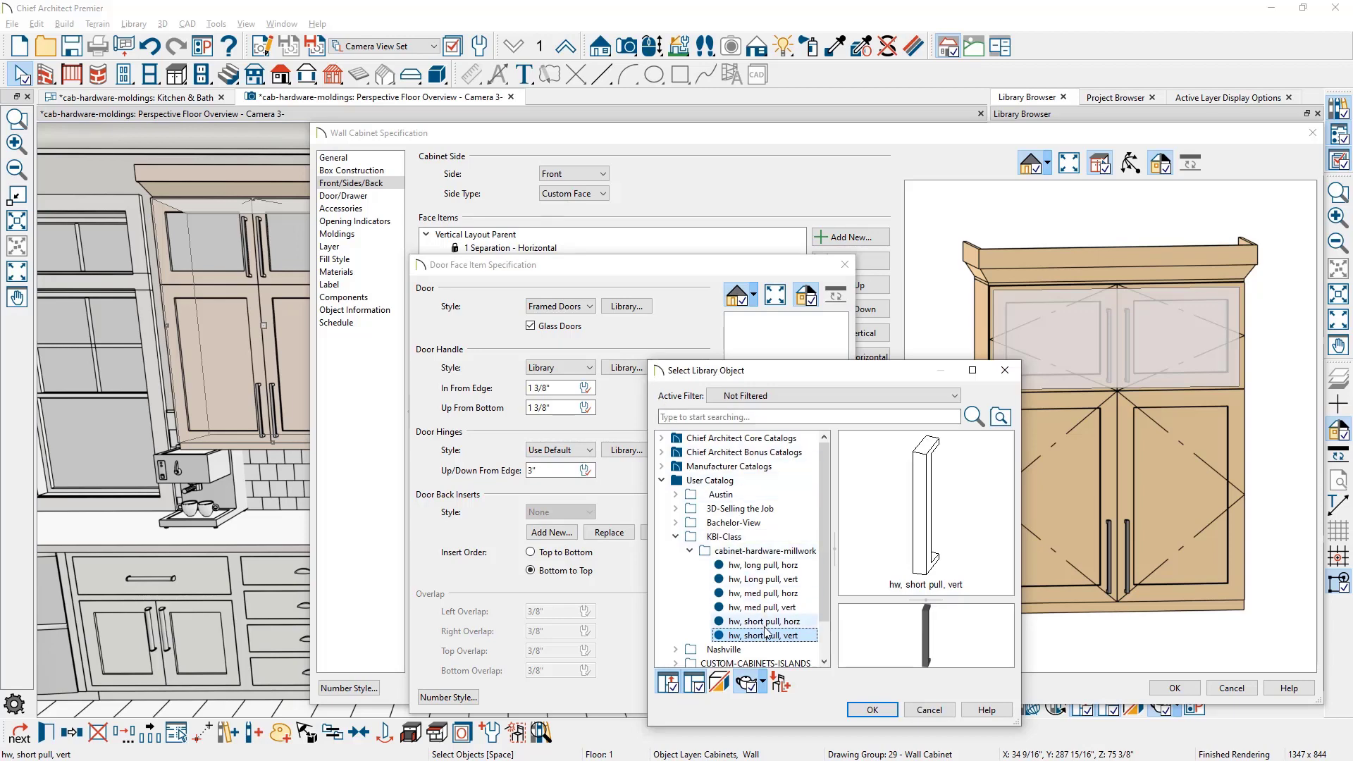
left_click(871, 710)
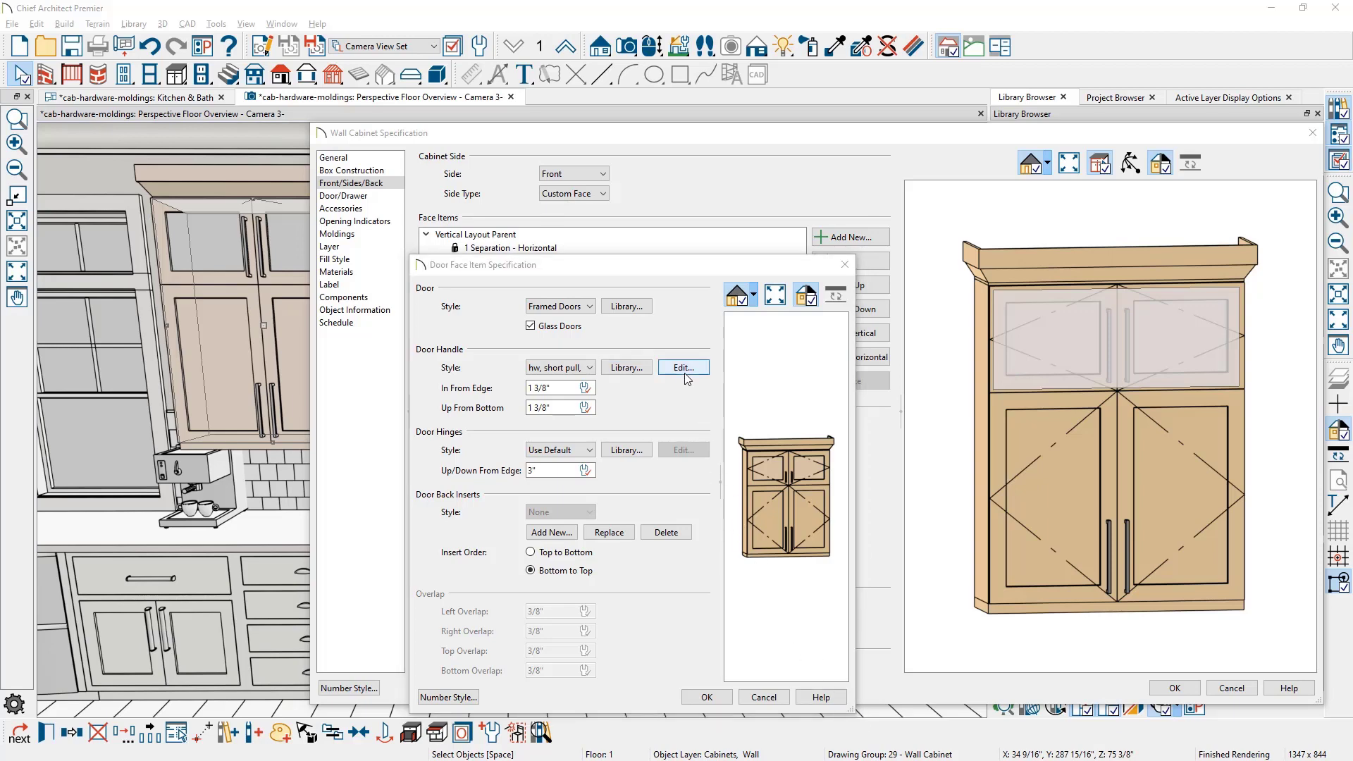
Check the short pull's hardware size and orientation, then accept the door face item.
left_click(682, 366)
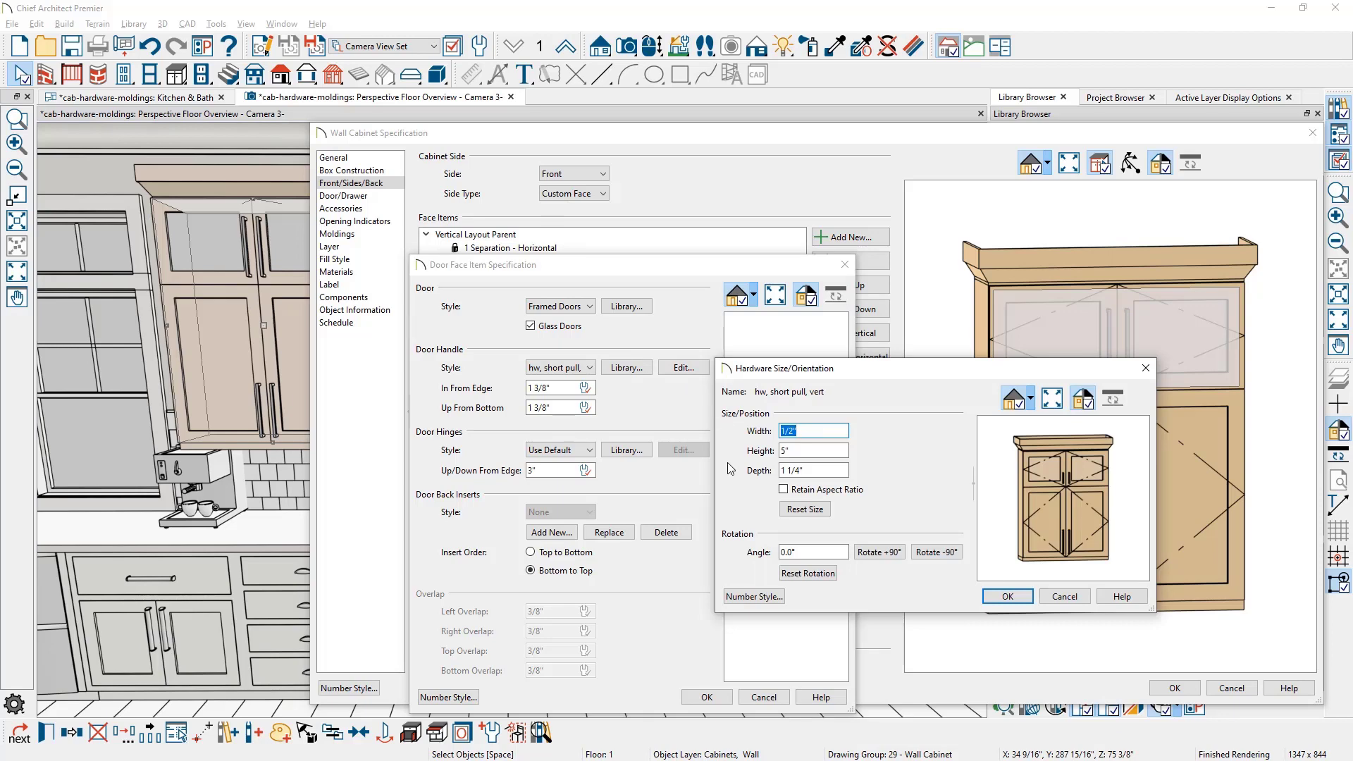
mouse_move(784, 568)
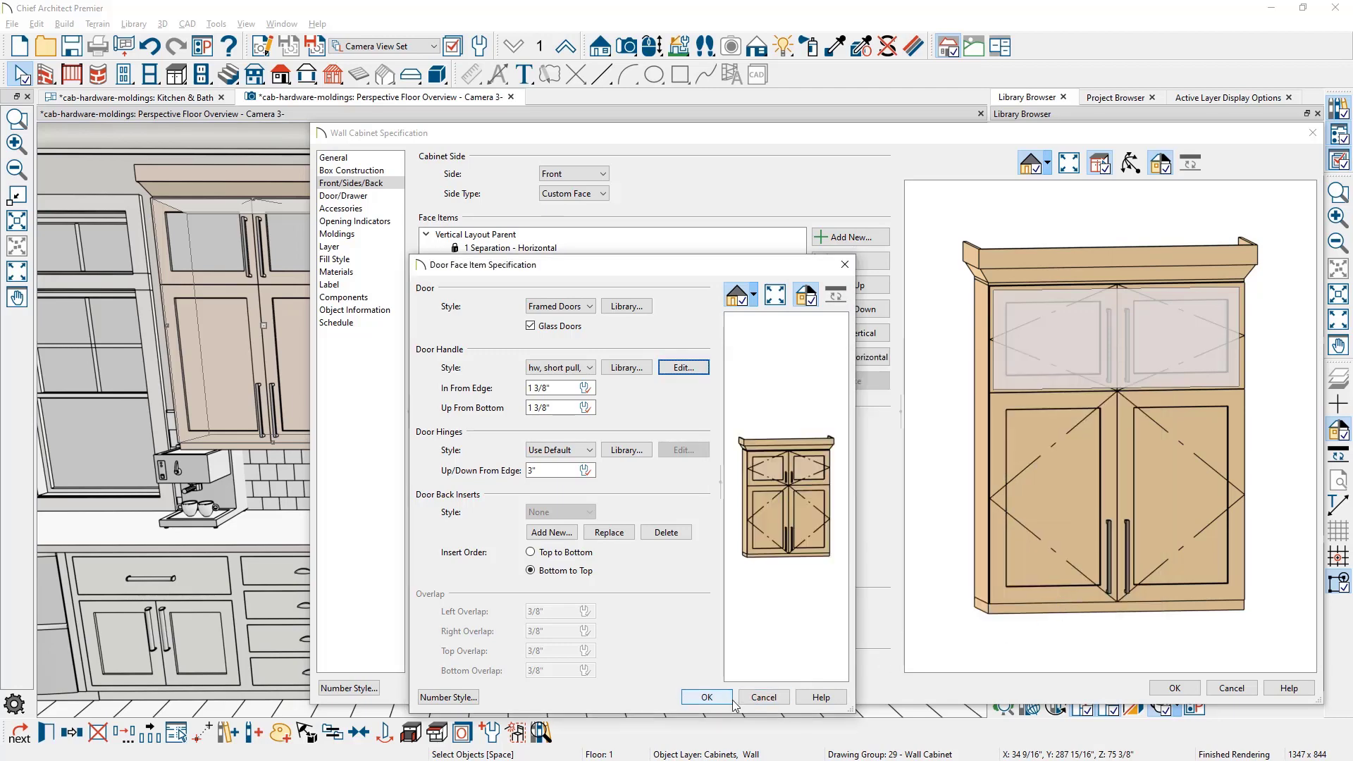
left_click(706, 697)
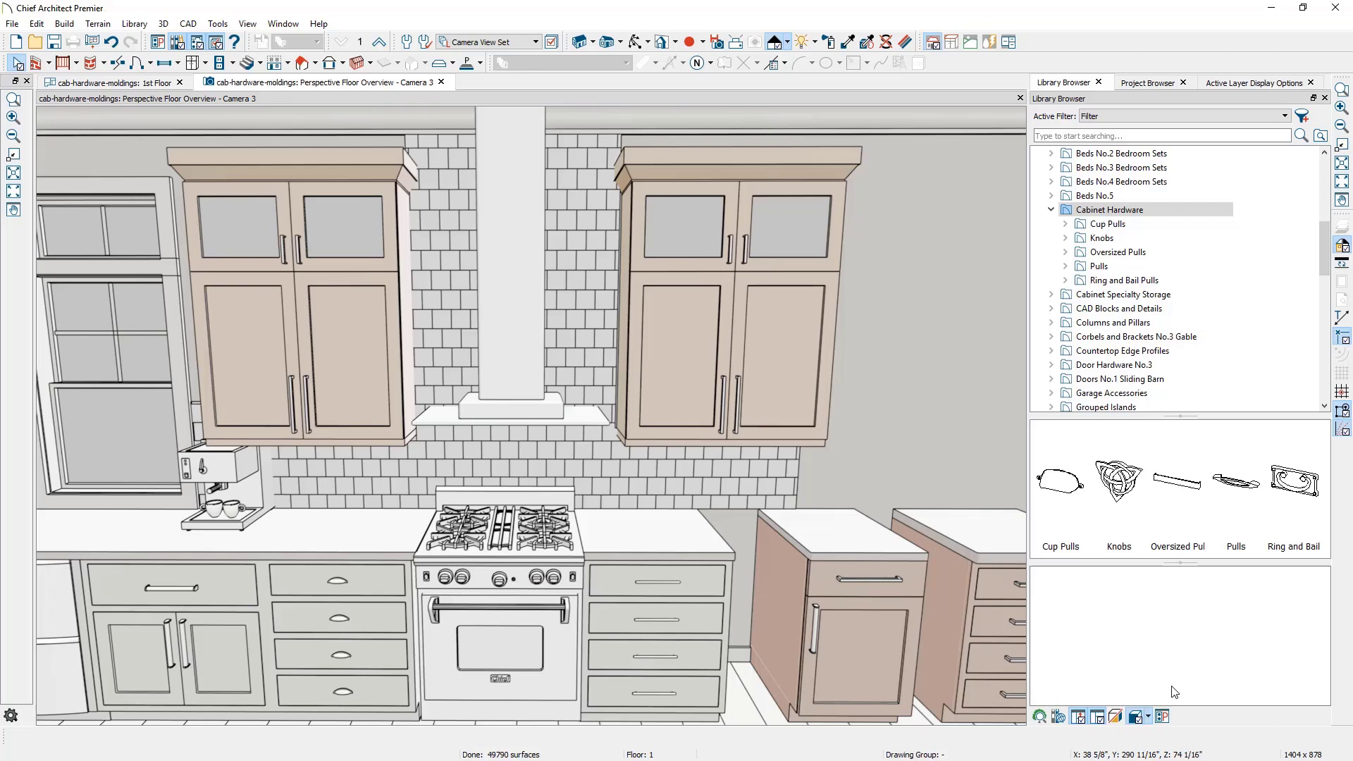
Open a glass-front wall cabinet's specification at its Door/Drawer panel.
double_click(298, 302)
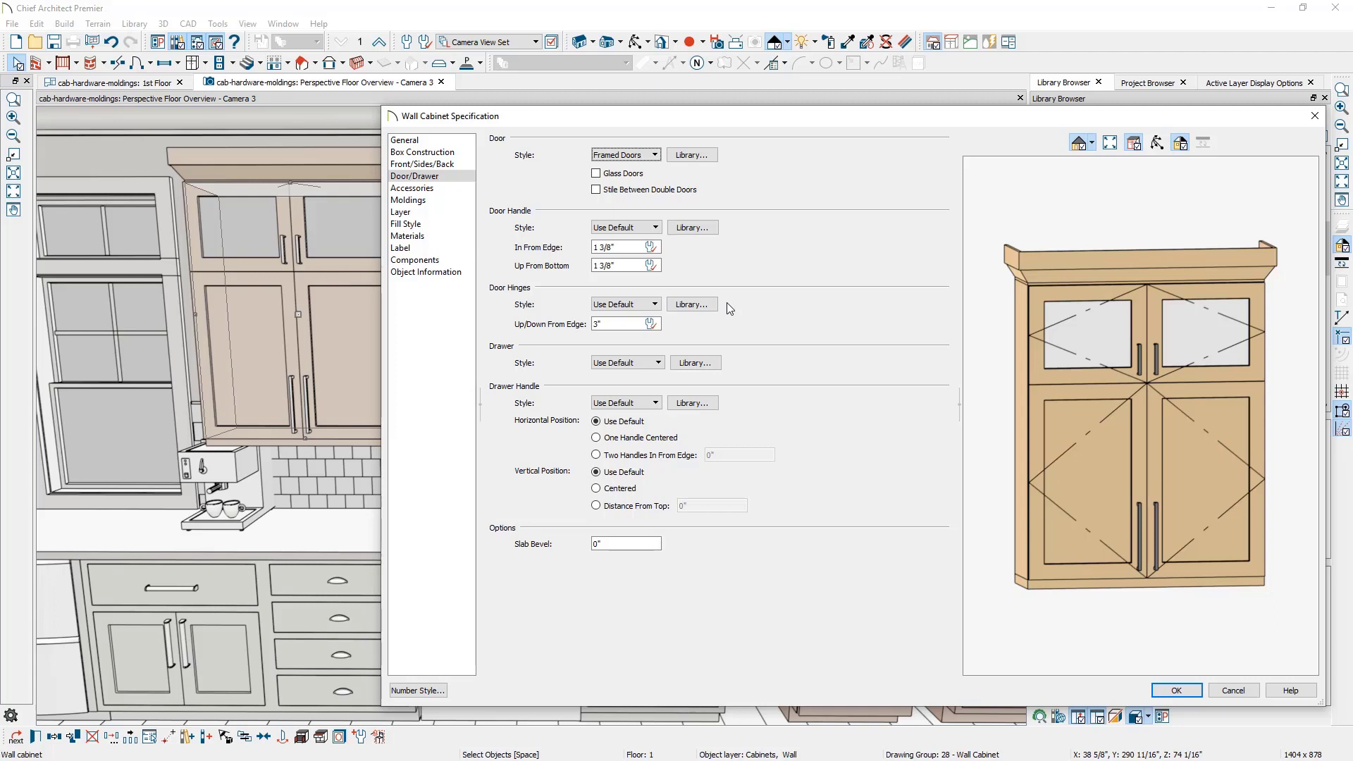
left_click(622, 324)
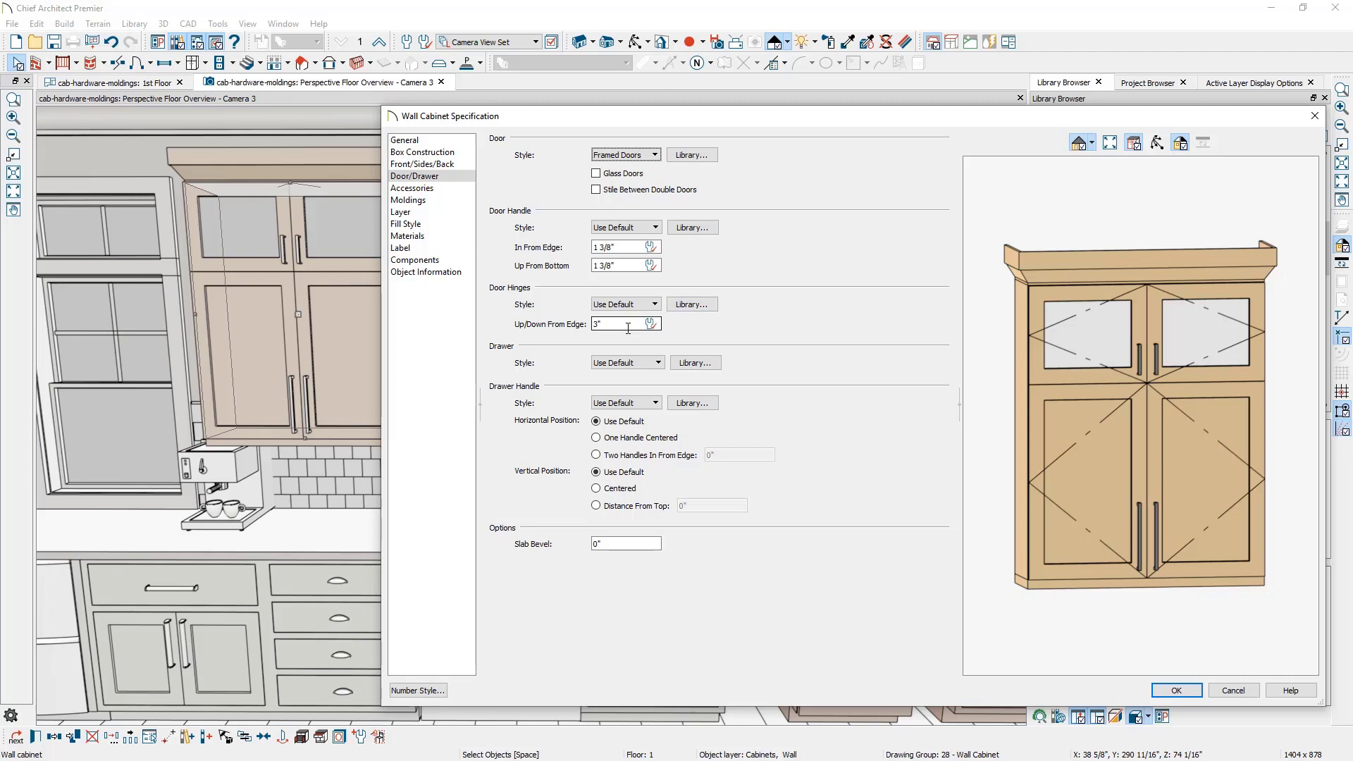